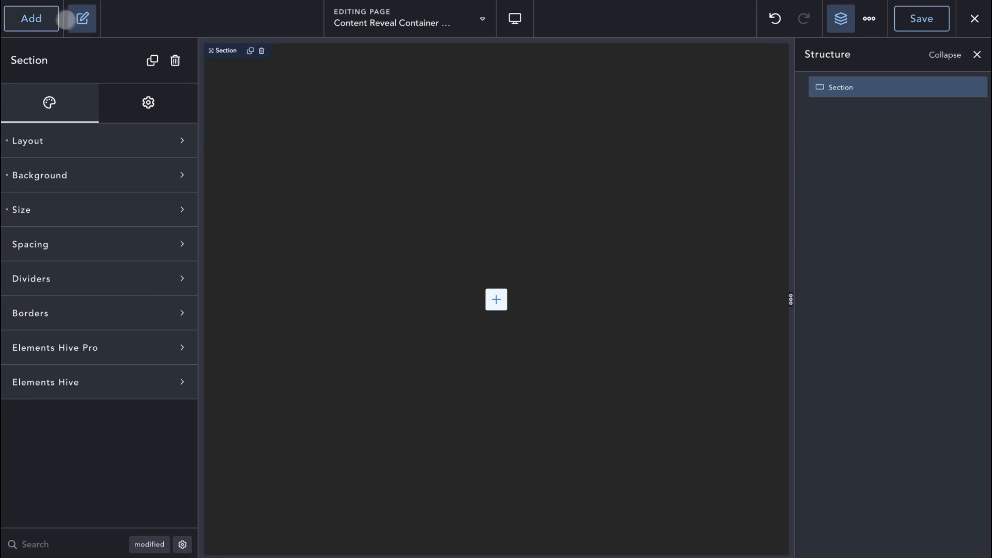
Insert a Content Reveal Container with two heading panels into the empty section
{"action": "left_click", "coordinate": [30, 18]}
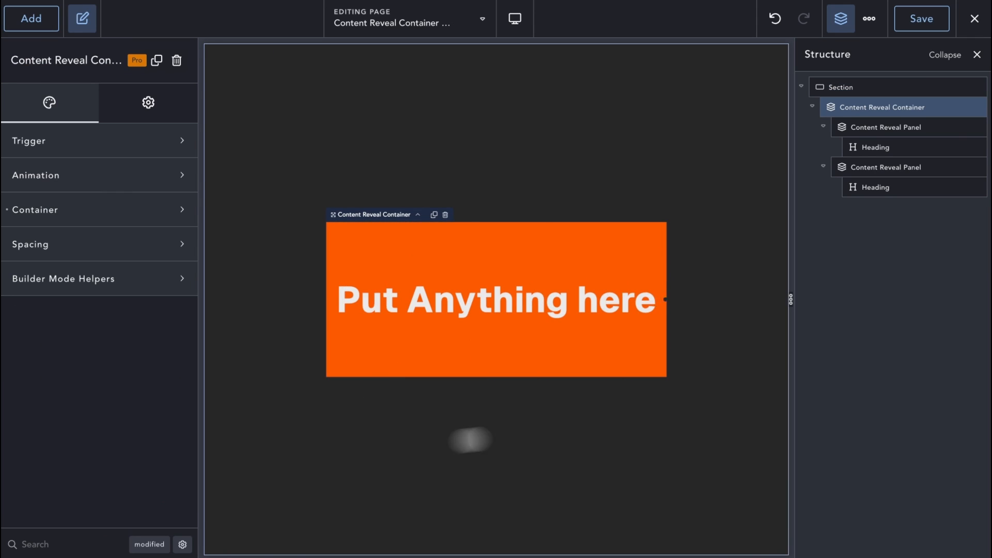
Give the first reveal panel the landscape picture from the Media Library as its background
{"action": "left_click", "coordinate": [836, 184]}
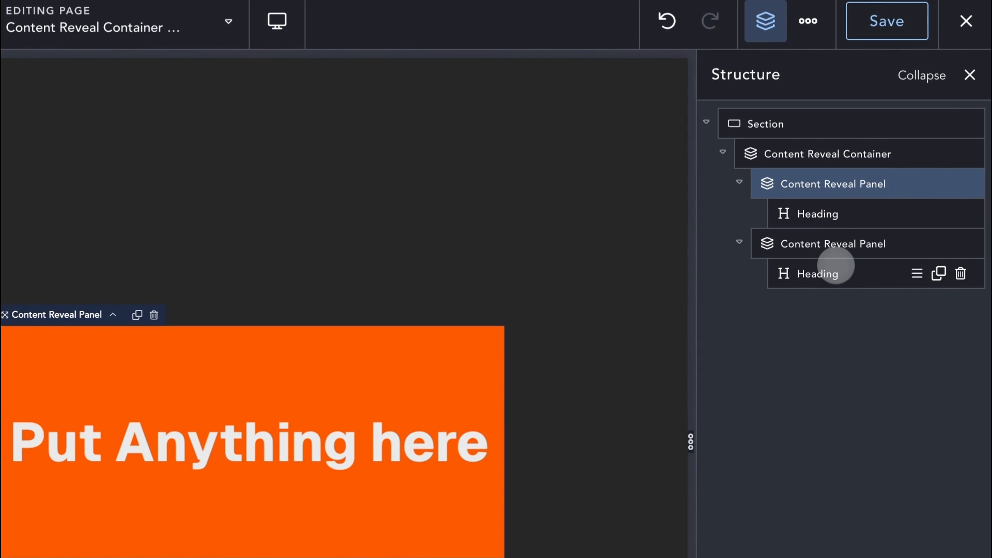
{"action": "left_click", "coordinate": [826, 153]}
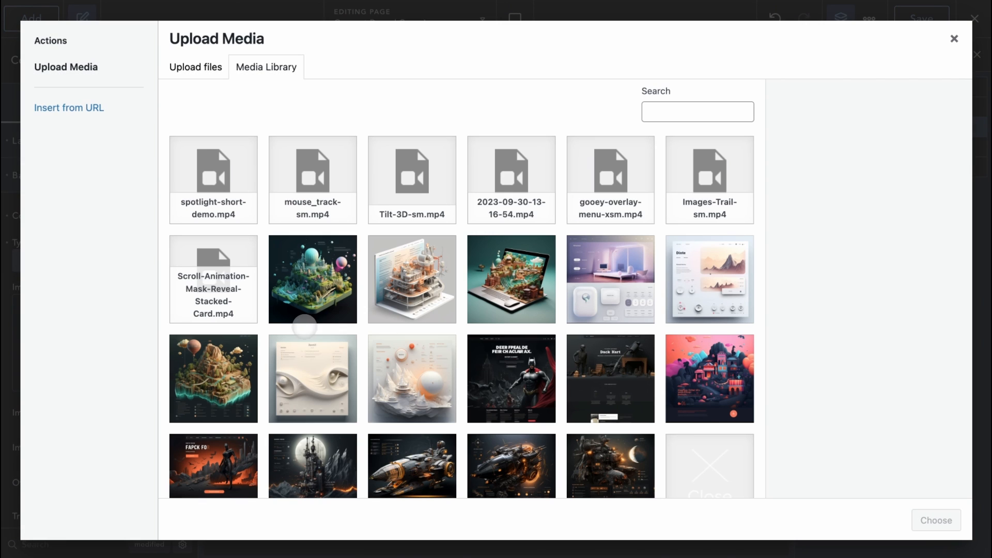
{"action": "left_click", "coordinate": [937, 520]}
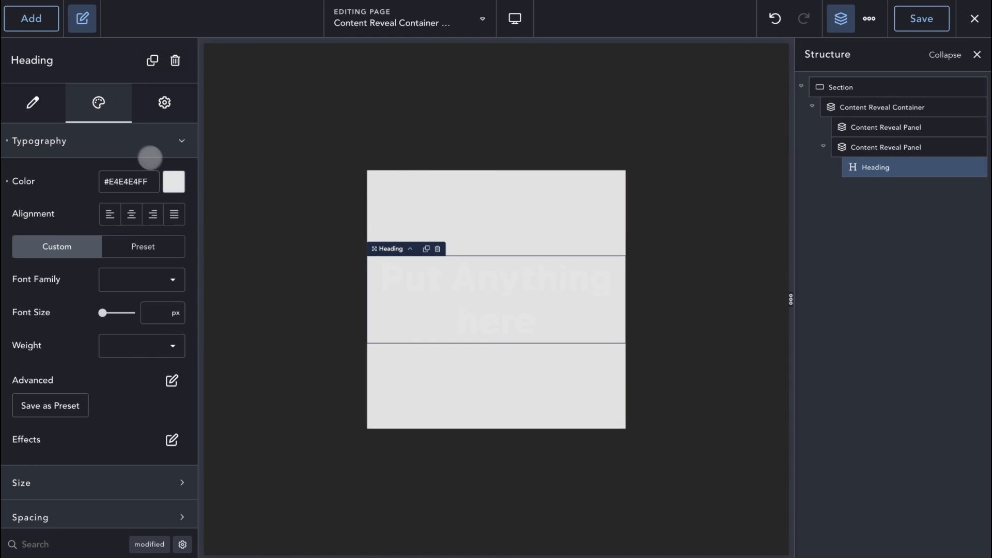
Add a text paragraph below the second panel's heading, limited to 40 rem width
{"action": "left_click", "coordinate": [31, 18]}
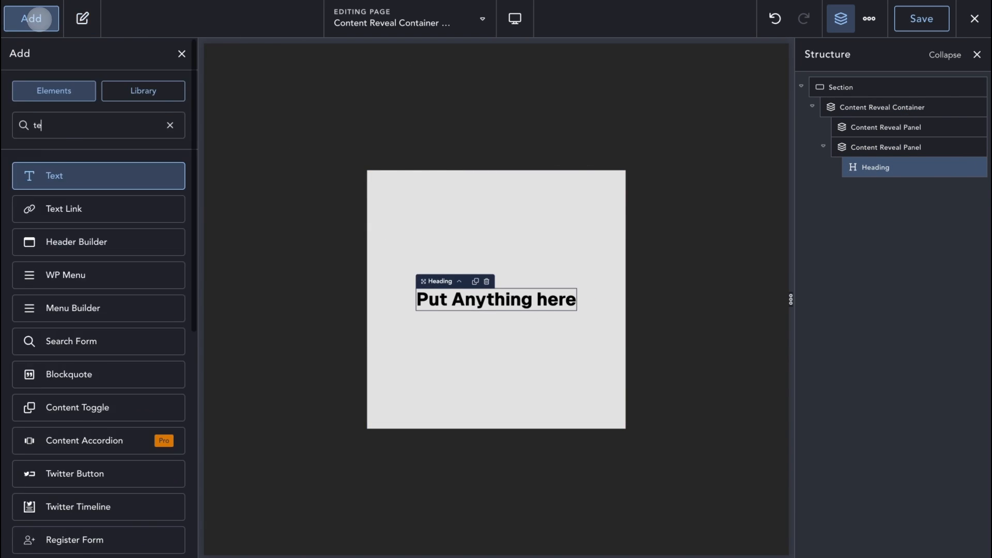
{"action": "left_click", "coordinate": [98, 176]}
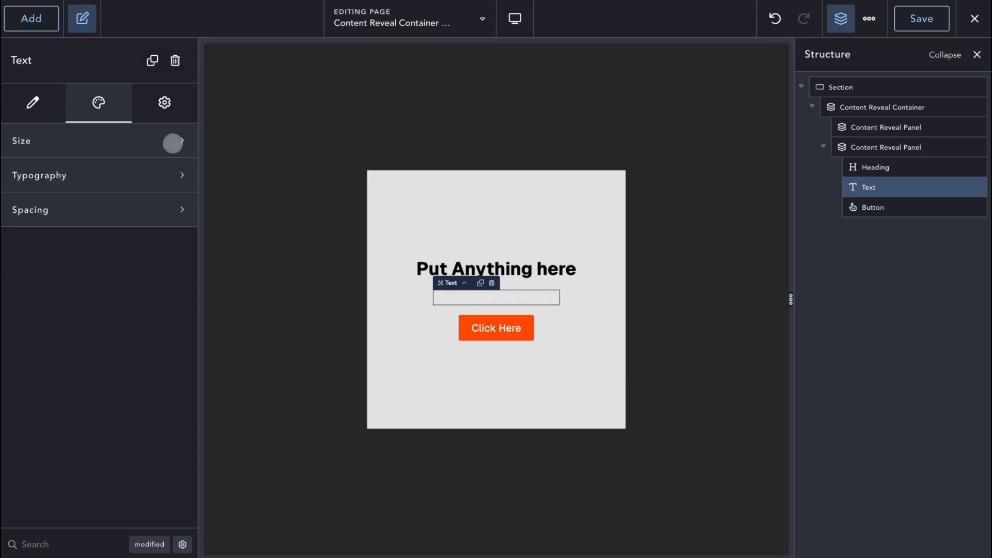
{"action": "left_click", "coordinate": [33, 103]}
{"action": "type", "text": "40"}
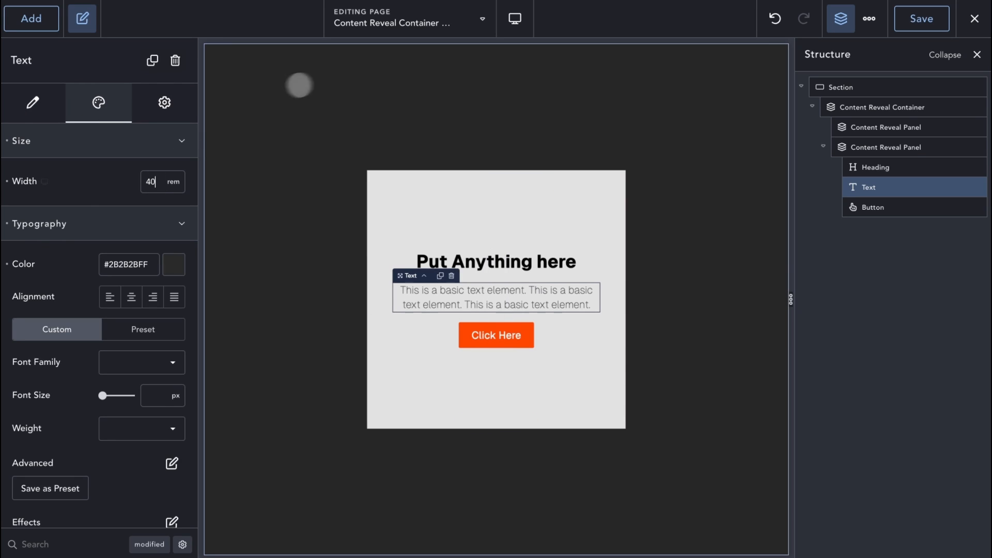
{"action": "left_click", "coordinate": [881, 107]}
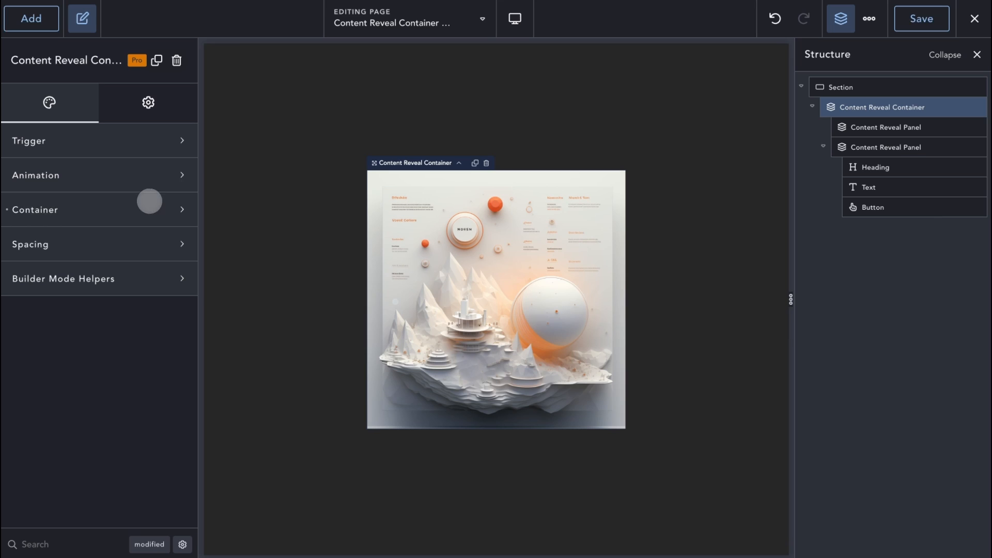
{"action": "mouse_move", "coordinate": [680, 191]}
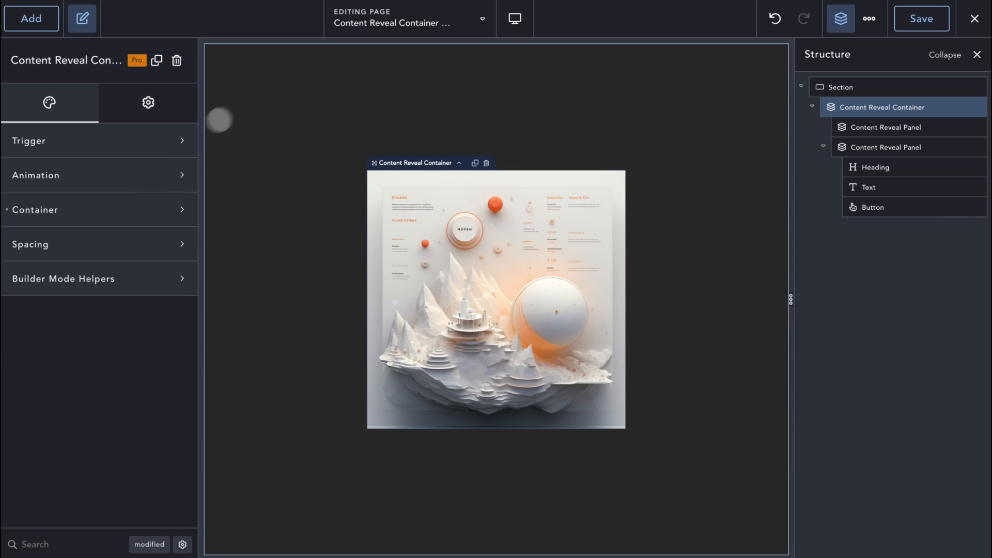
Set the container's reveal Trigger to Click with a Selector-based click trigger
{"action": "left_click", "coordinate": [29, 140]}
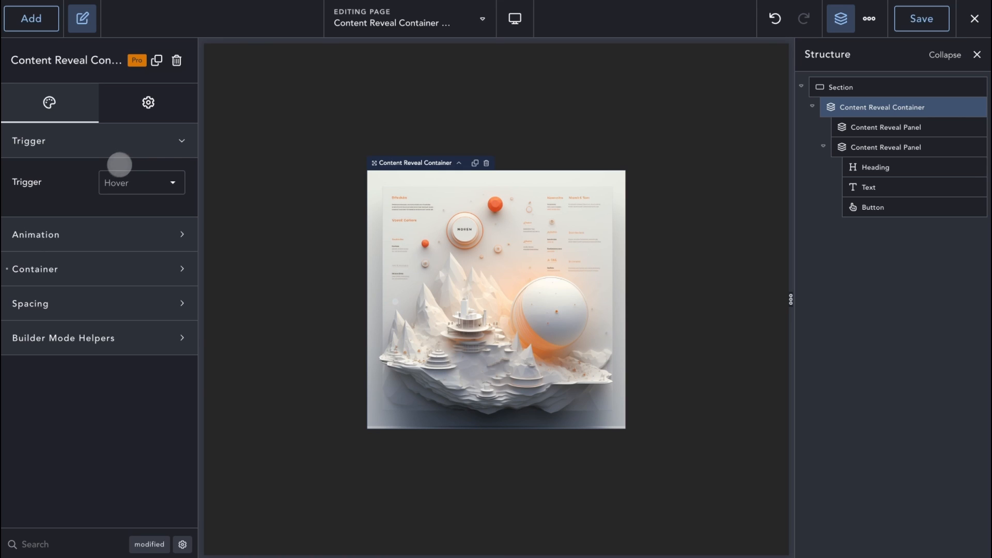
{"action": "left_click", "coordinate": [141, 182]}
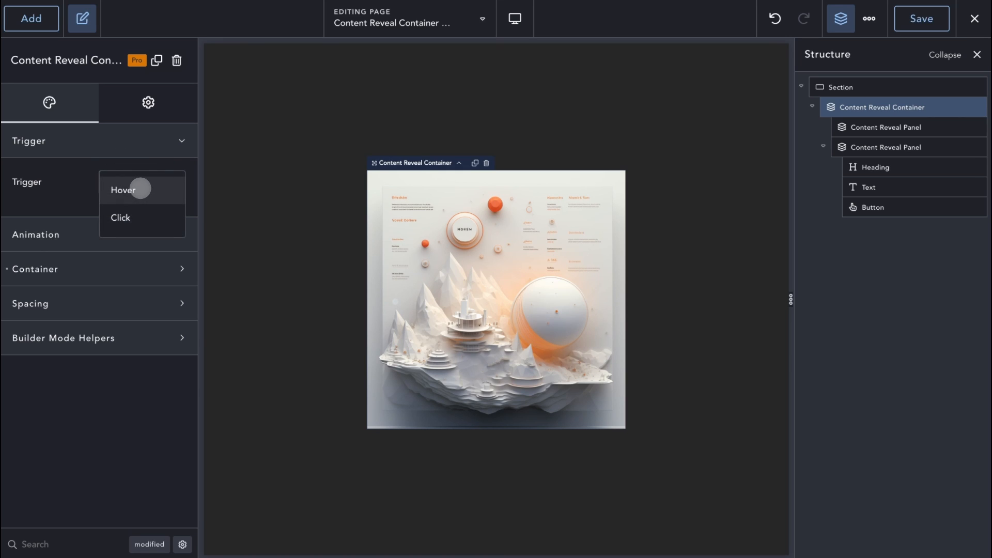
{"action": "left_click", "coordinate": [123, 190]}
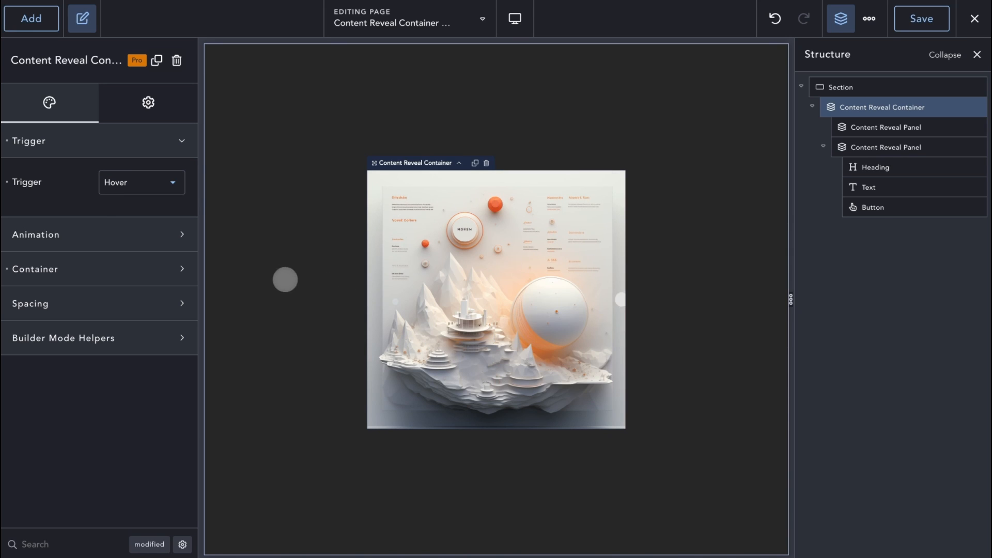
{"action": "left_click", "coordinate": [141, 182]}
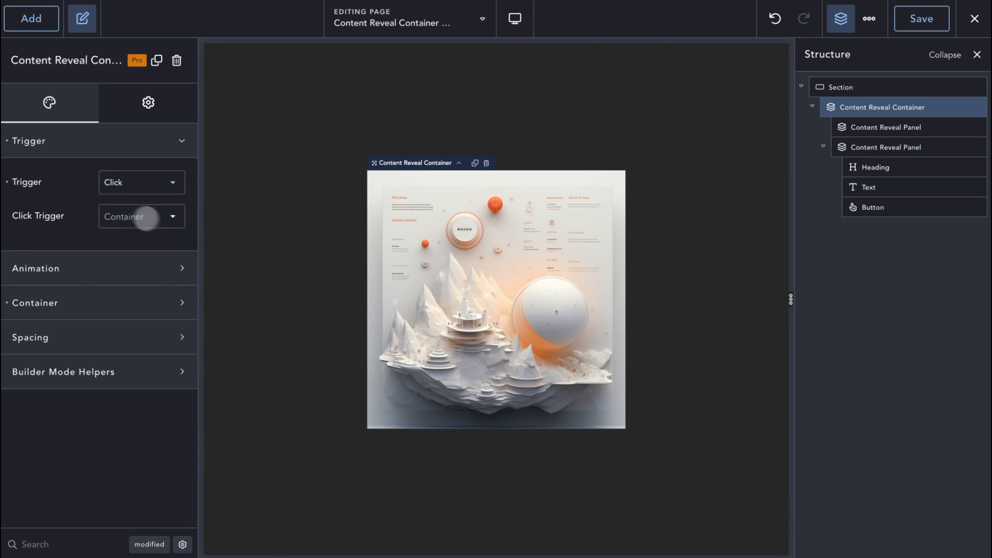
Review both reveal panels and the container, then select the section for new content
{"action": "left_click", "coordinate": [887, 126]}
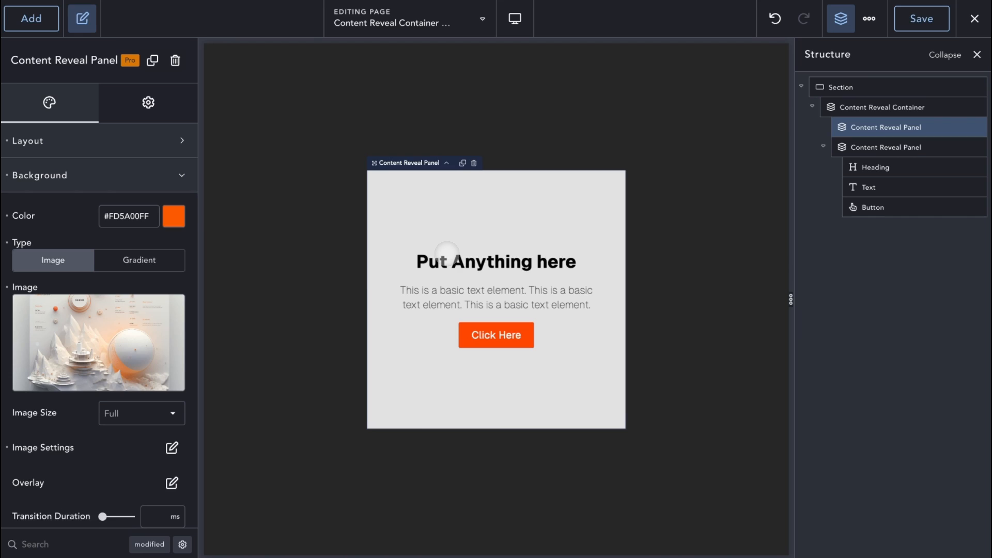
{"action": "left_click", "coordinate": [840, 87]}
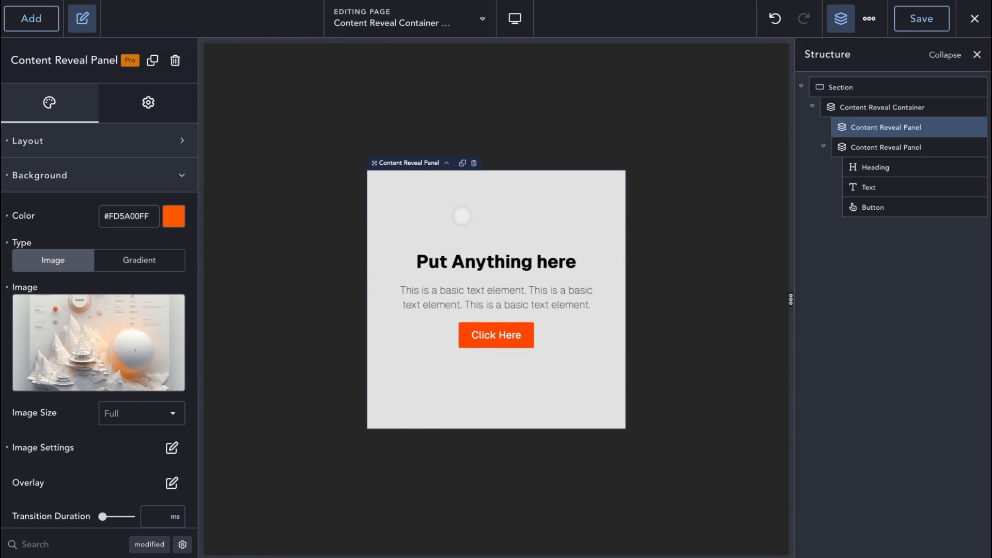
{"action": "left_click", "coordinate": [887, 147]}
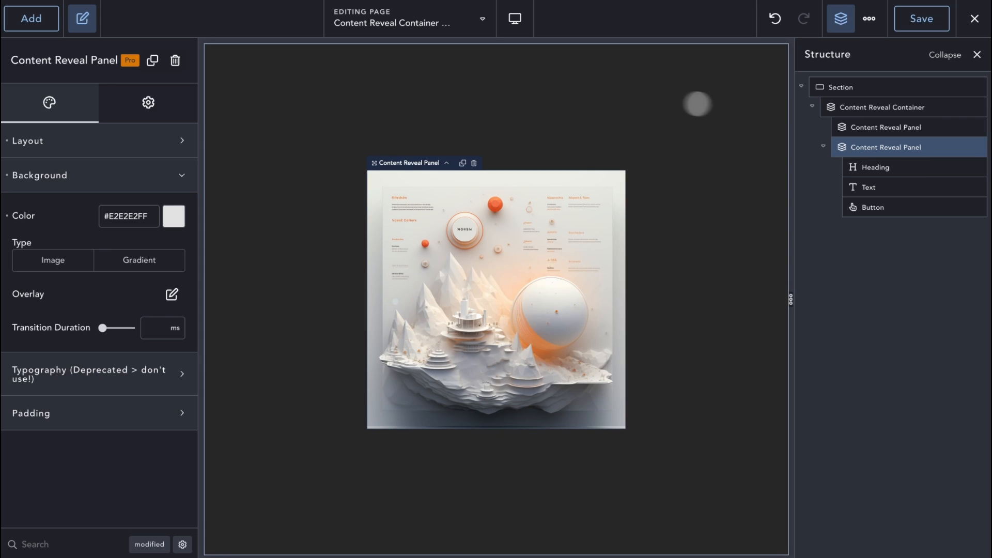
{"action": "left_click", "coordinate": [884, 106]}
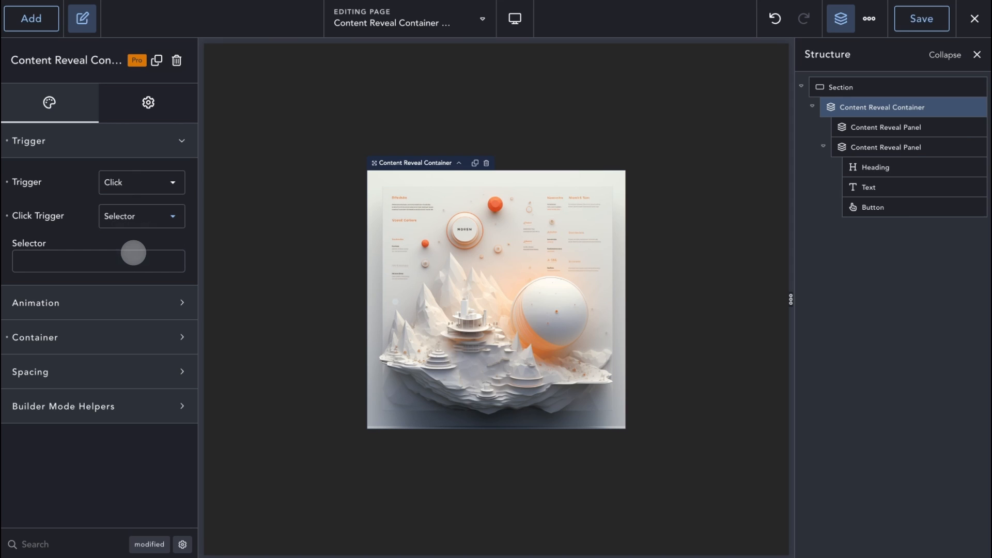
{"action": "left_click", "coordinate": [843, 87]}
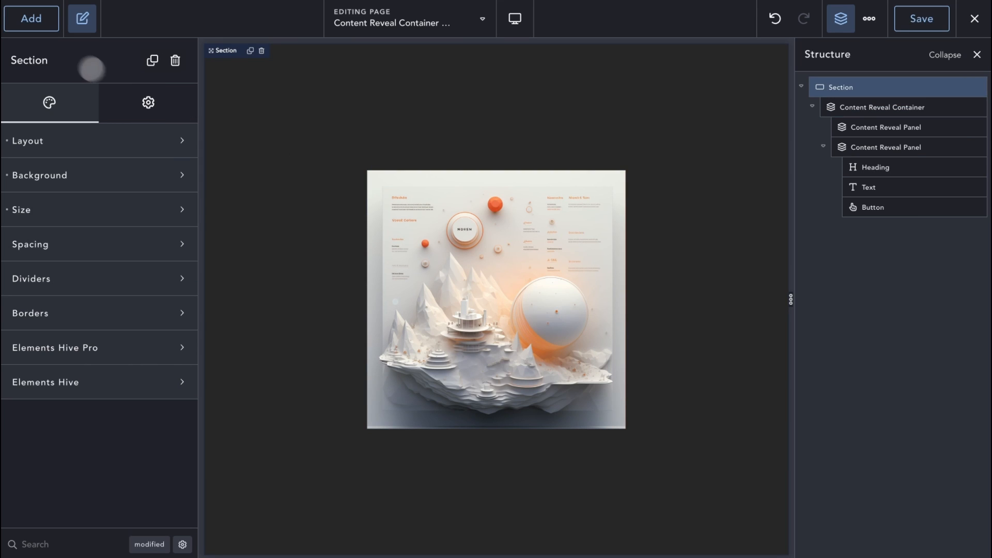
Add a Click Here button below the container and set the reveal's trigger selector to .trigger
{"action": "left_click", "coordinate": [31, 19]}
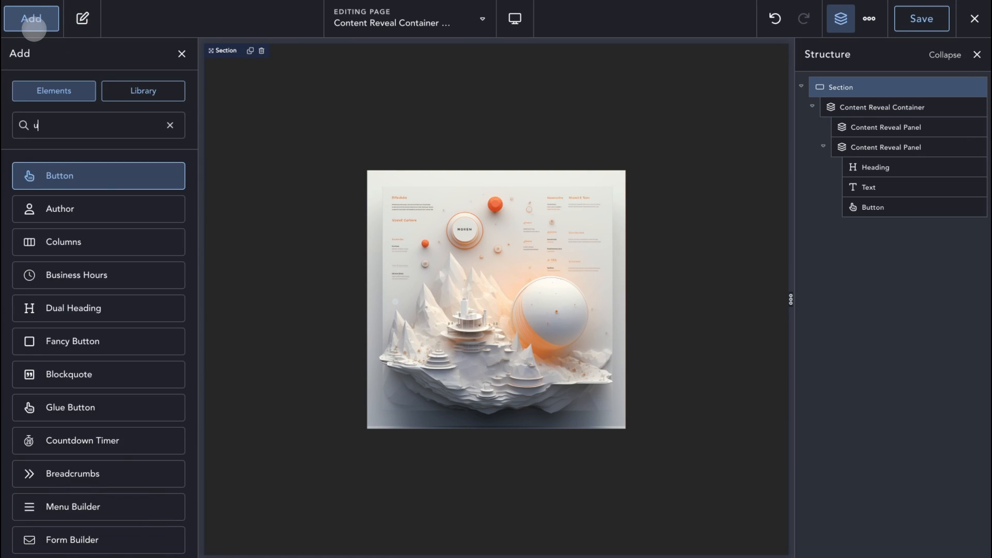
{"action": "left_click", "coordinate": [98, 176]}
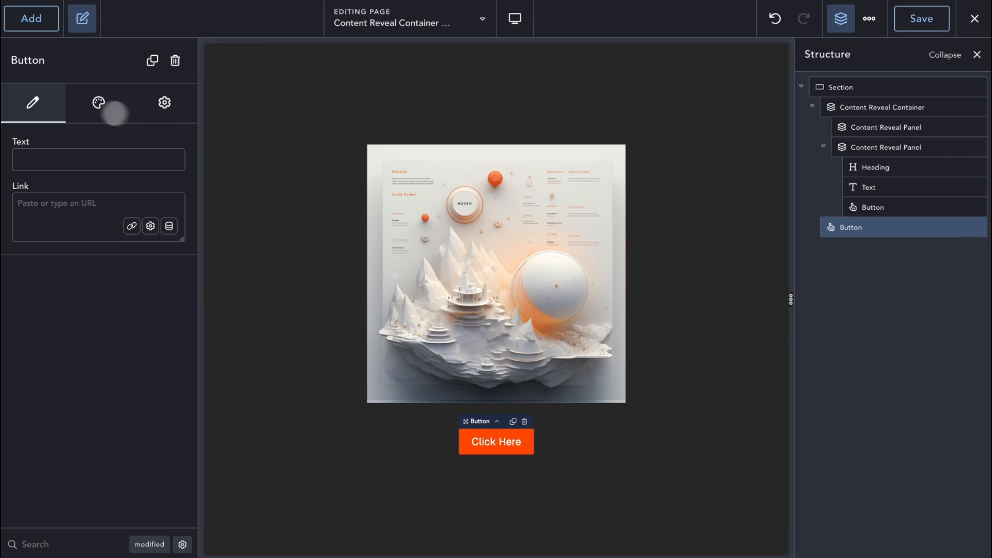
{"action": "left_click", "coordinate": [164, 103]}
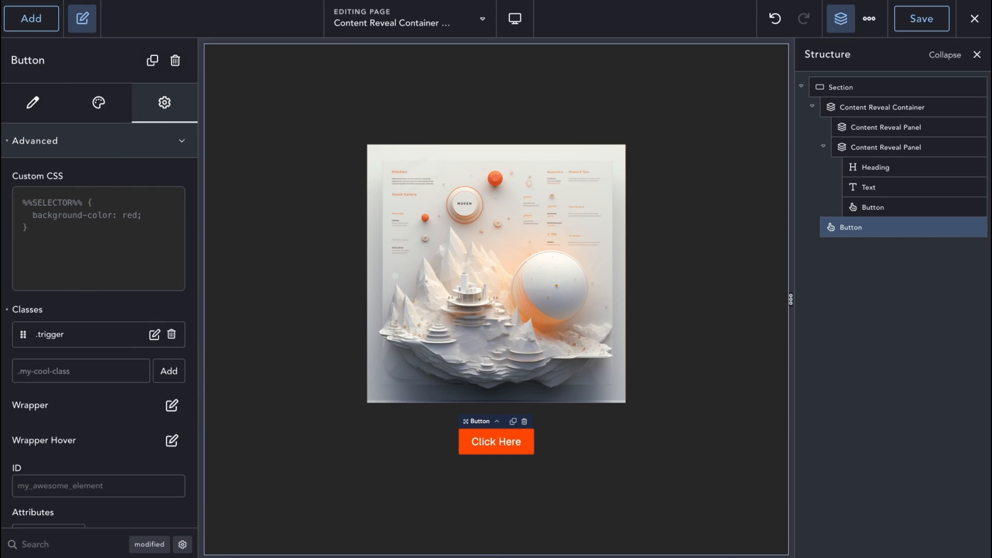
{"action": "left_click", "coordinate": [842, 87]}
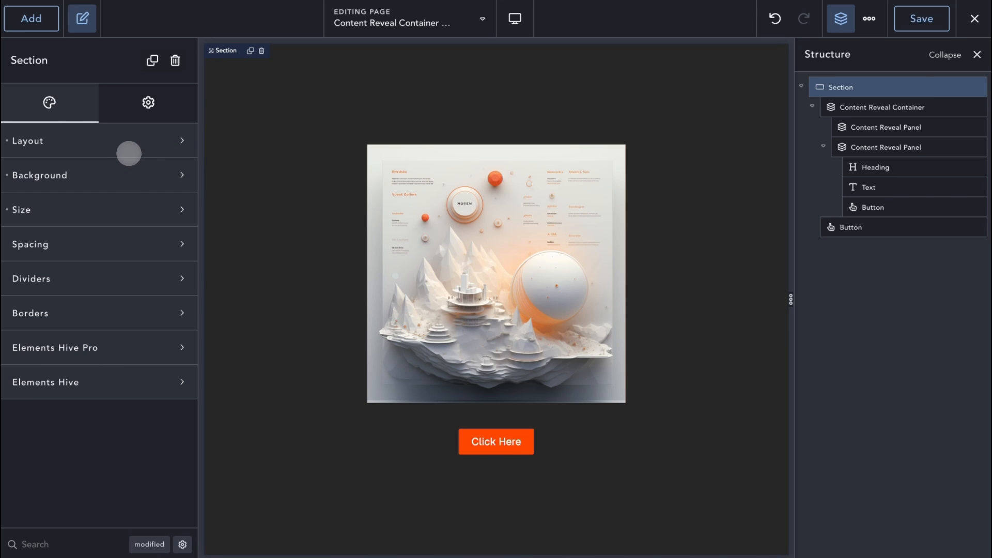
{"action": "left_click", "coordinate": [884, 106]}
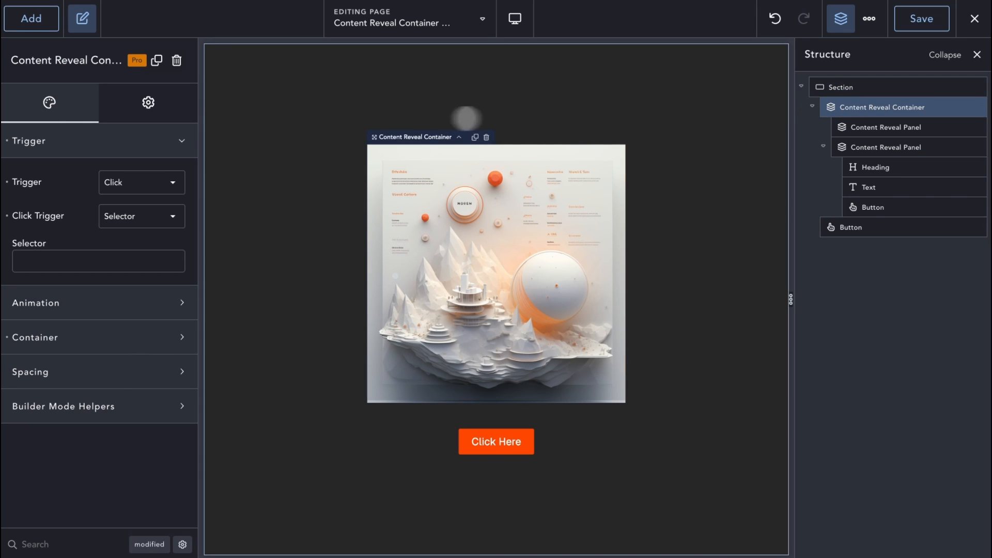
{"action": "left_click", "coordinate": [98, 260]}
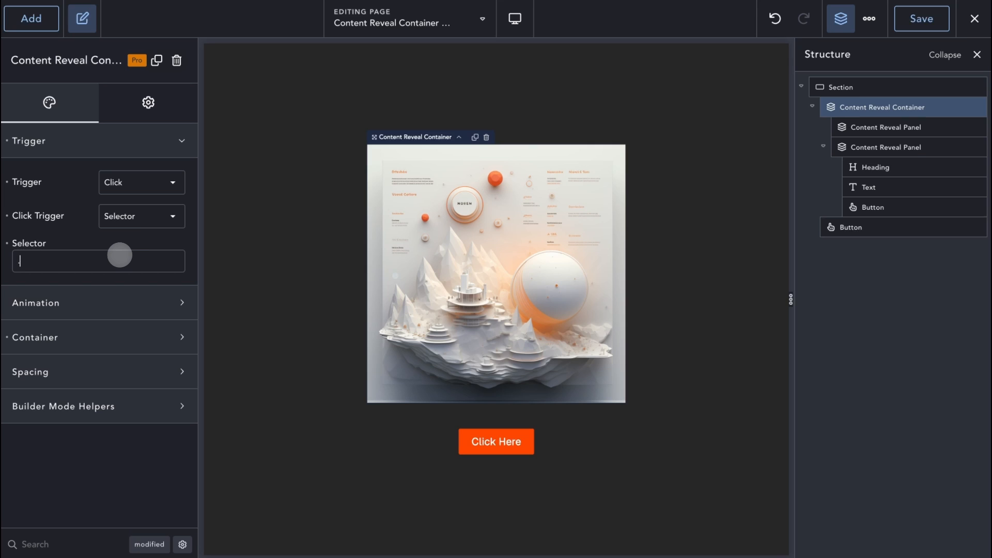
{"action": "type", "text": ".trigger"}
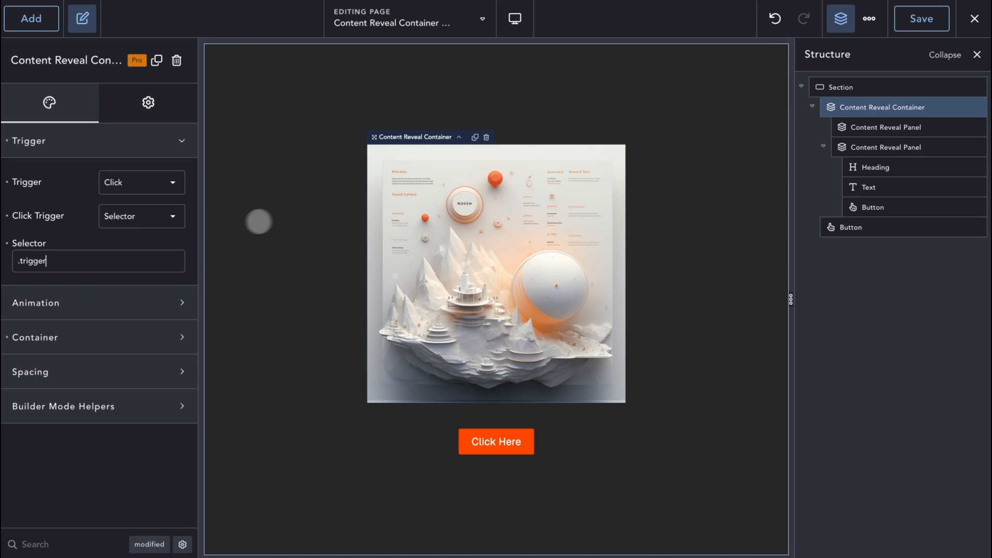
Preview the reveal by clicking the outside button to show the back panel and return to the image
{"action": "left_click", "coordinate": [496, 441]}
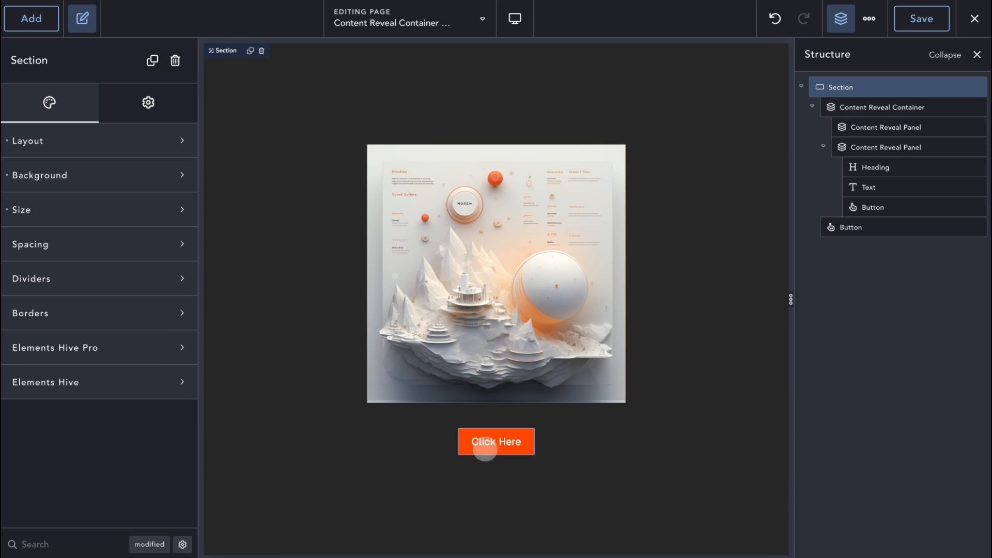
{"action": "left_click", "coordinate": [496, 442]}
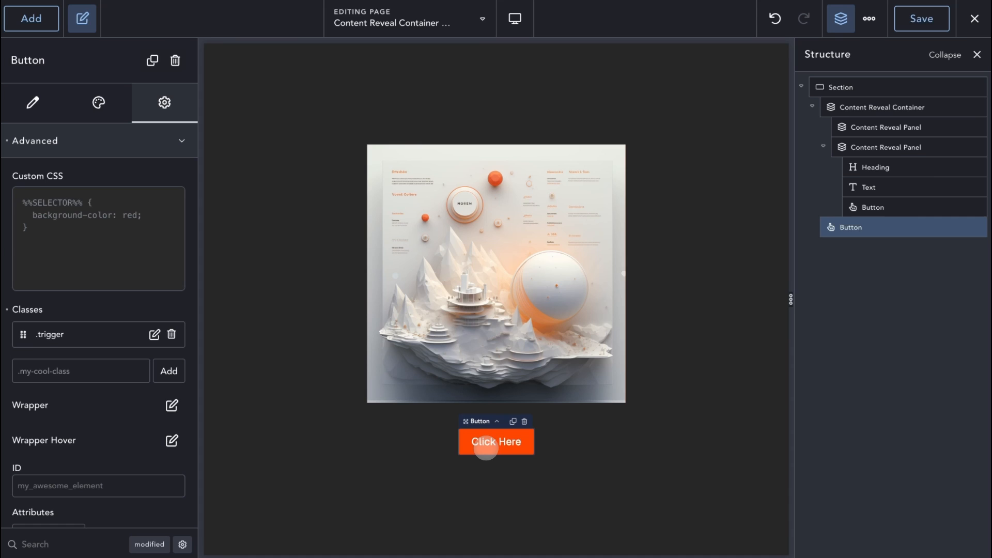
{"action": "left_click", "coordinate": [496, 442]}
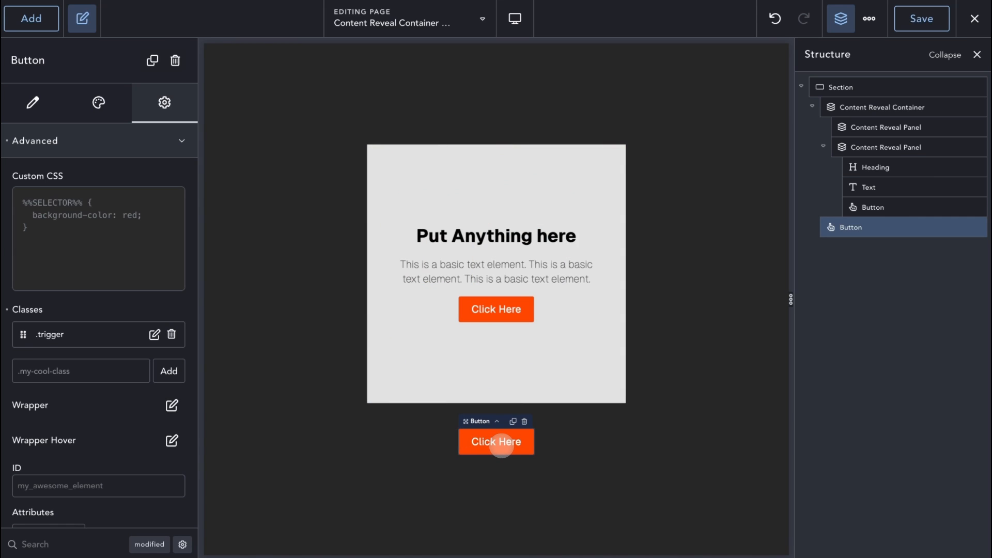
{"action": "left_click", "coordinate": [497, 441]}
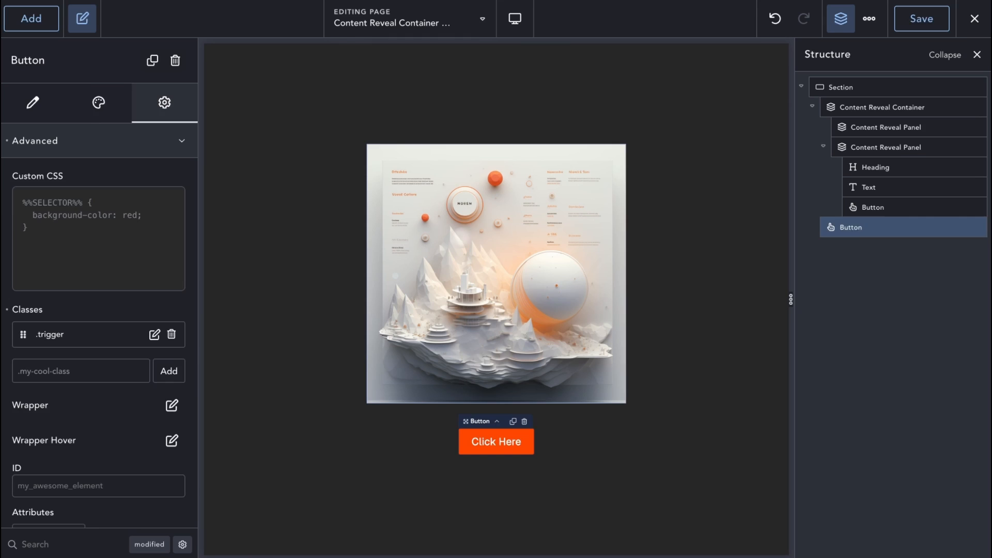
{"action": "left_click", "coordinate": [888, 126]}
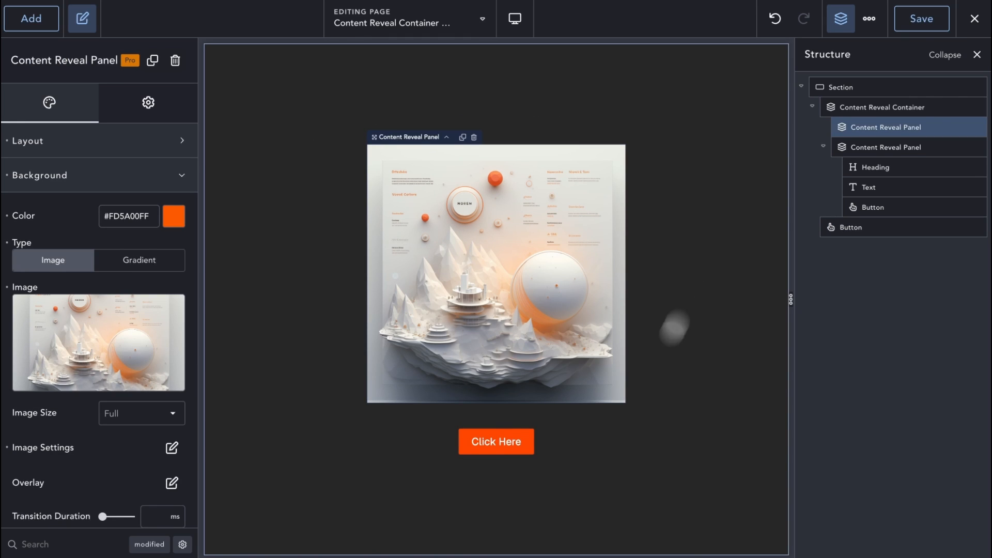
{"action": "left_click", "coordinate": [497, 442]}
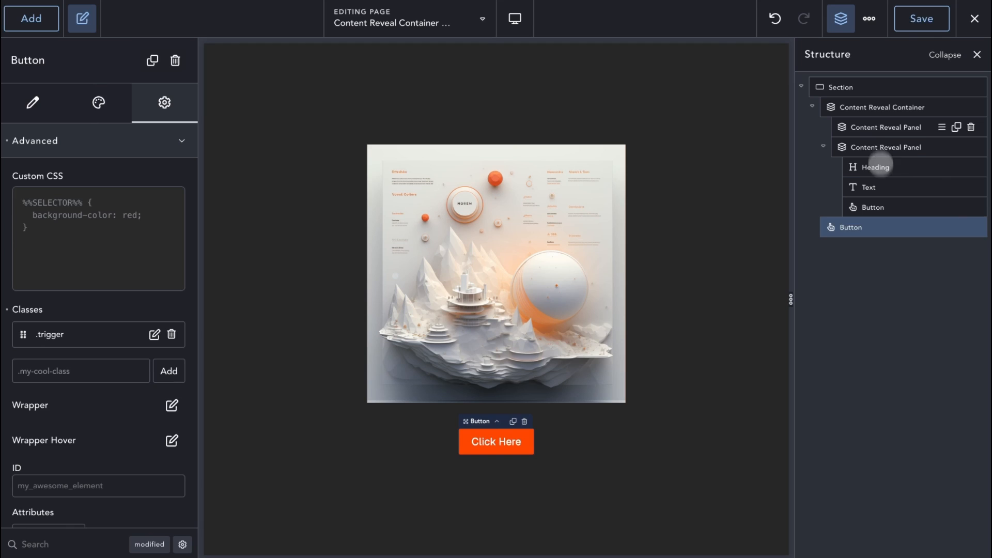
{"action": "left_click", "coordinate": [883, 106]}
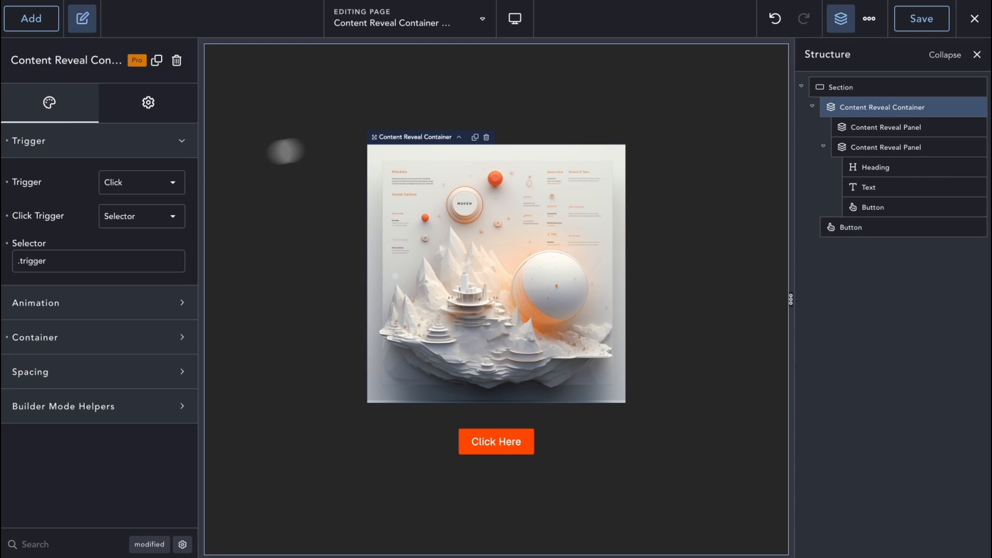
Change the reveal animation from Circle Wipe to Flip with a 1500 ms duration
{"action": "left_click", "coordinate": [141, 182]}
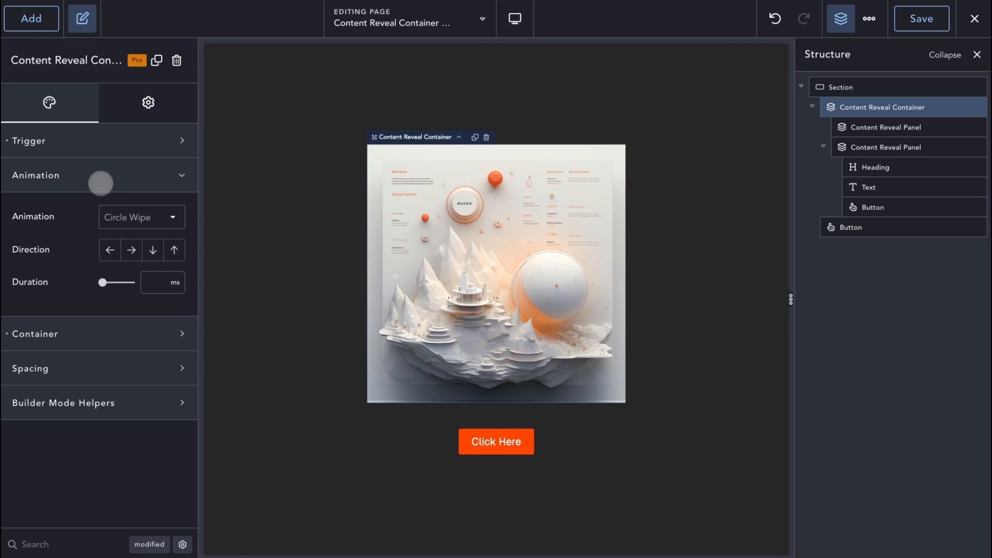
{"action": "left_click", "coordinate": [140, 218]}
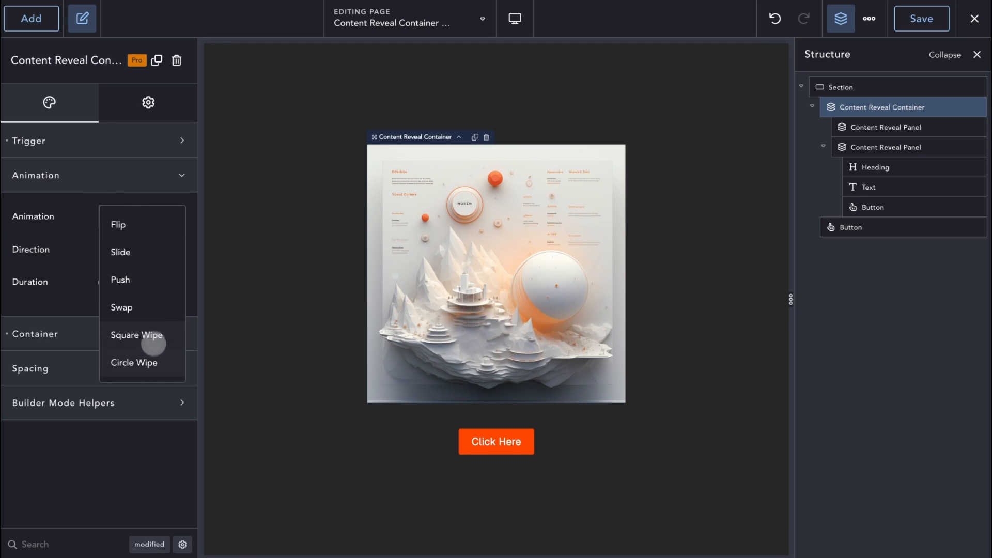
{"action": "left_click", "coordinate": [133, 363]}
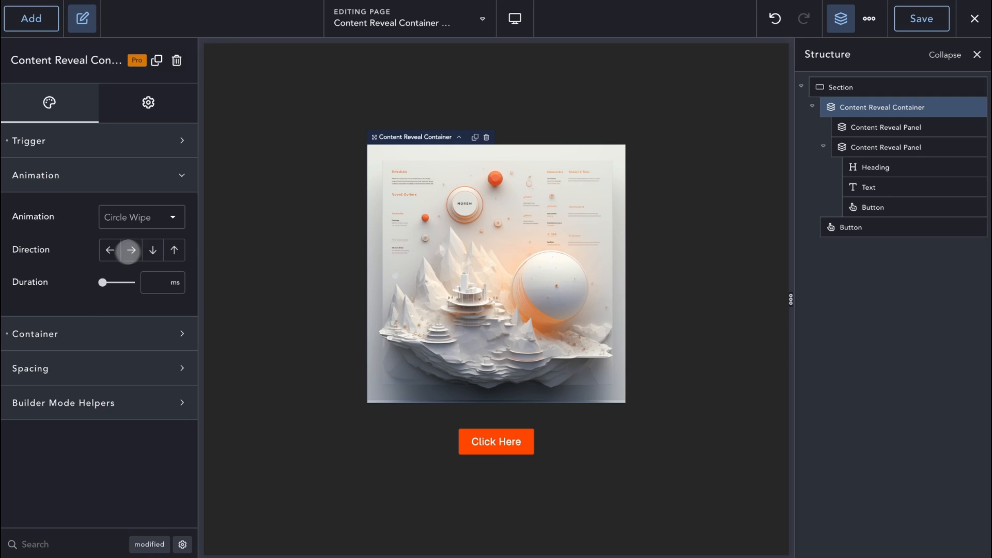
{"action": "left_click", "coordinate": [141, 217]}
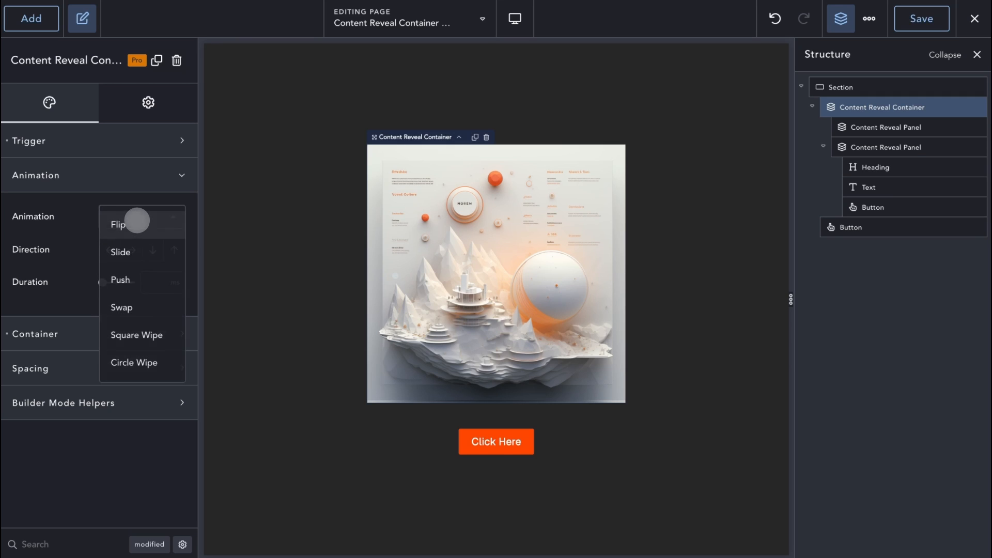
{"action": "left_click", "coordinate": [119, 224]}
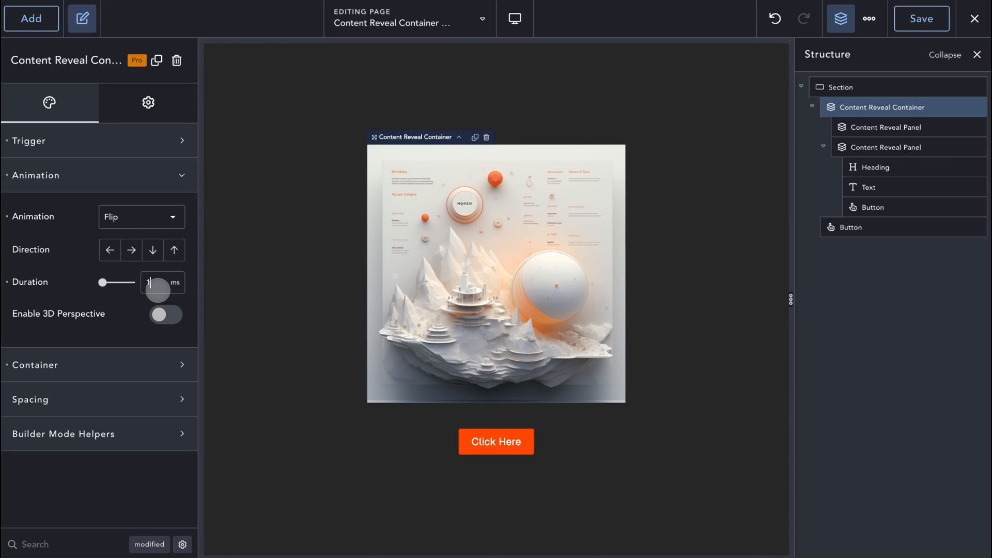
{"action": "type", "text": "1500"}
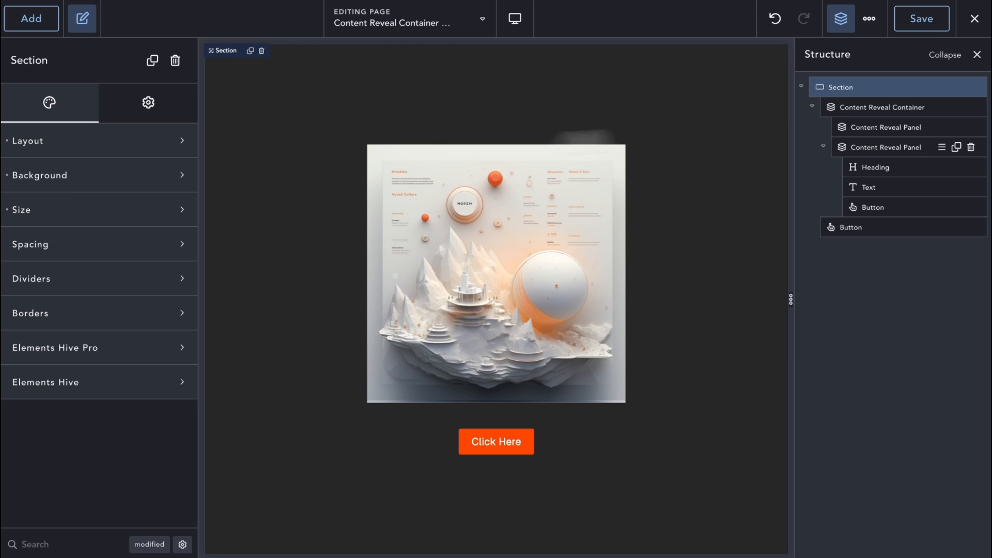
Try the flip directions right and down, ending on an upward flip
{"action": "left_click", "coordinate": [882, 106]}
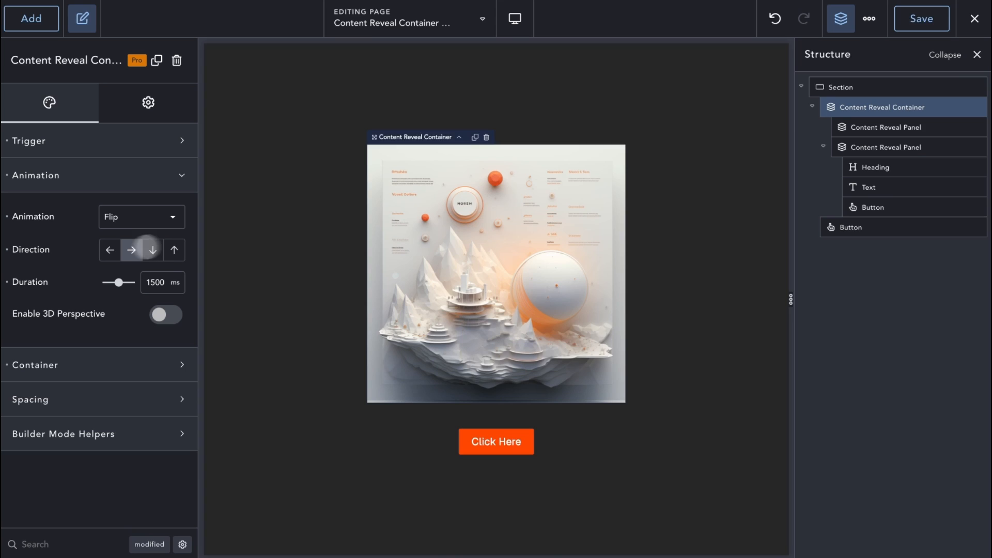
{"action": "left_click", "coordinate": [130, 250]}
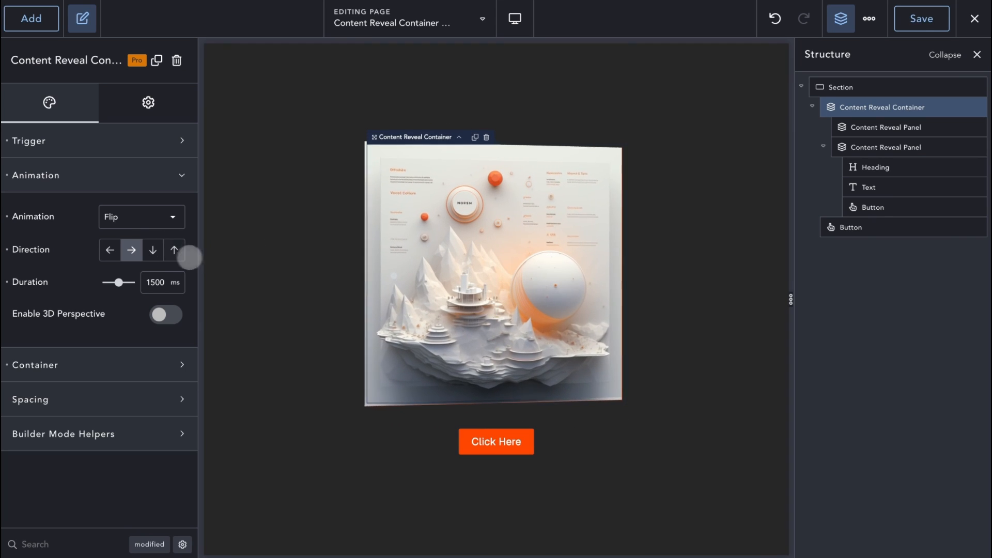
{"action": "left_click", "coordinate": [152, 249]}
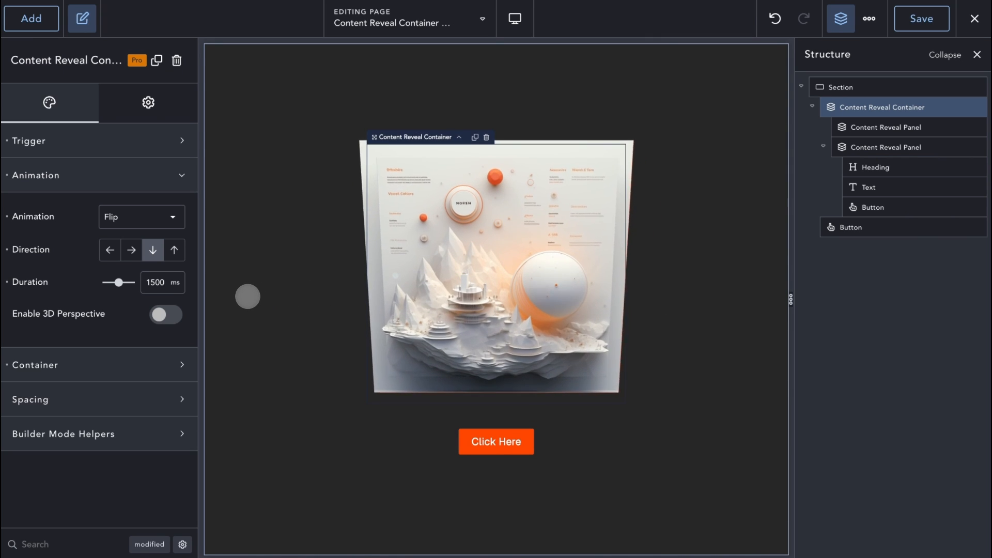
{"action": "left_click", "coordinate": [173, 250]}
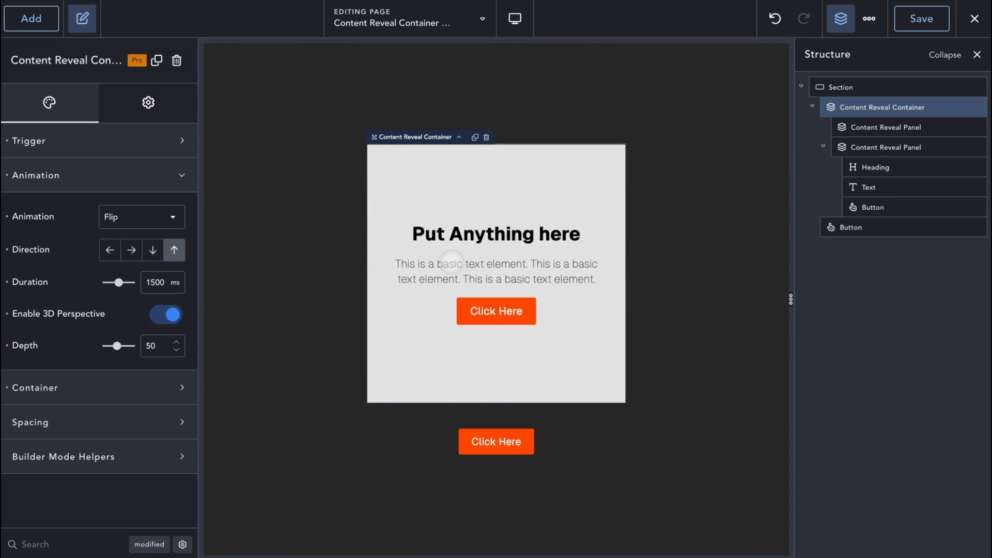
Set the flip direction to left and enable Show Back Panel in Builder Mode Helpers
{"action": "left_click", "coordinate": [152, 251]}
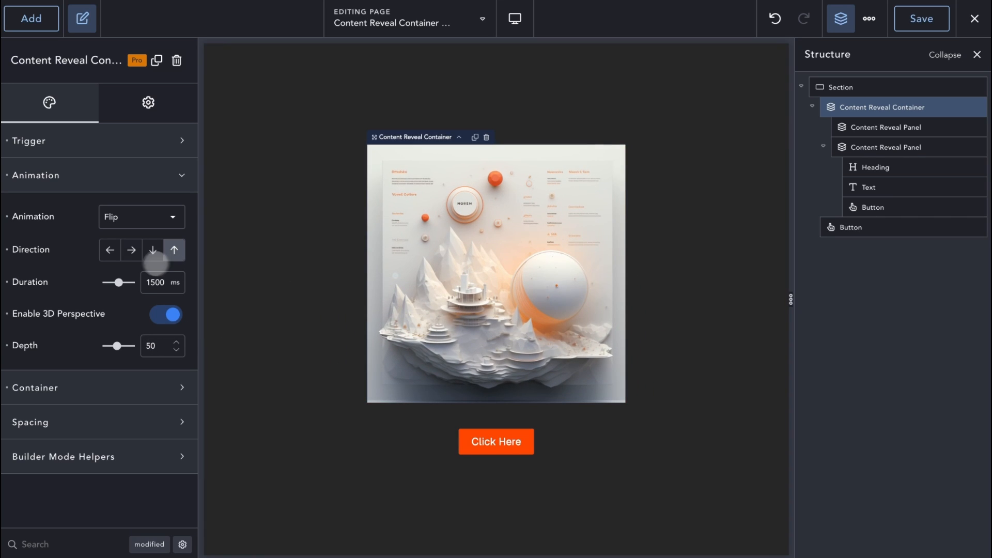
{"action": "left_click", "coordinate": [110, 250]}
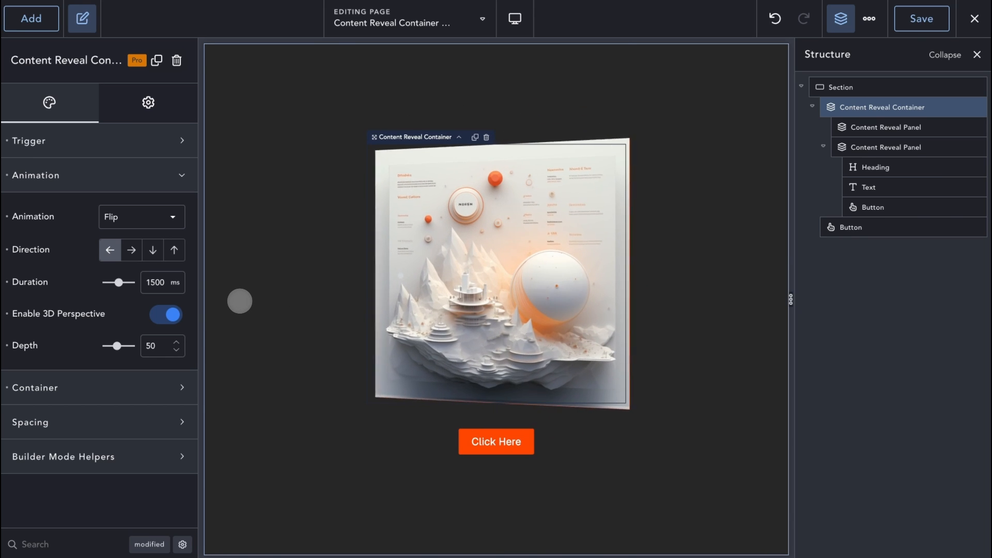
{"action": "left_click", "coordinate": [165, 497]}
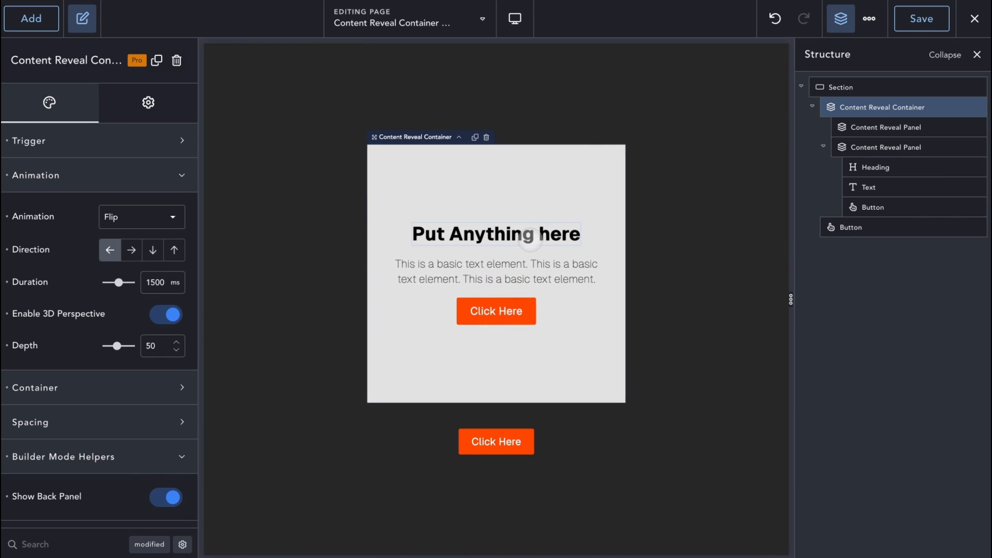
Give the back panel's Put Anything here heading an orange colour in its Style settings
{"action": "left_click", "coordinate": [496, 234]}
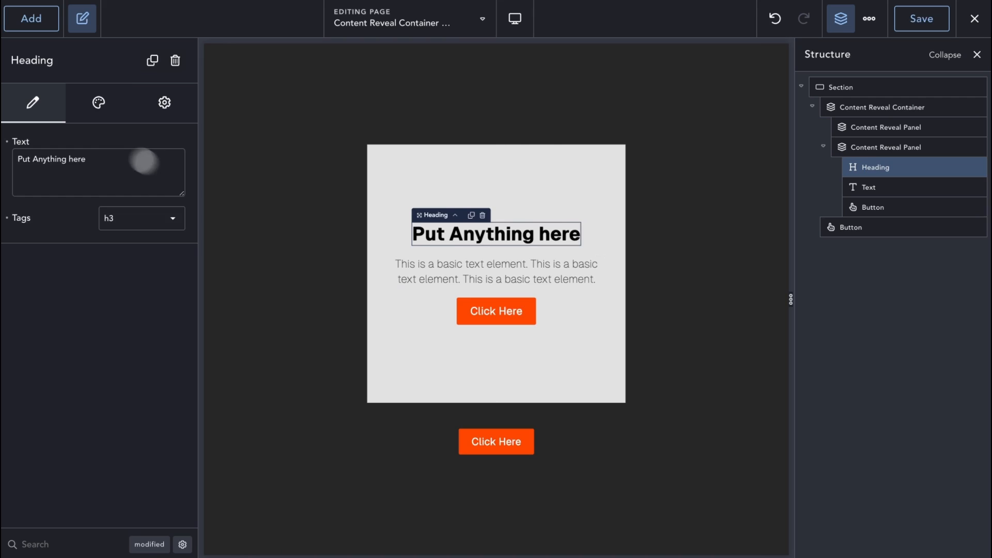
{"action": "left_click", "coordinate": [98, 103]}
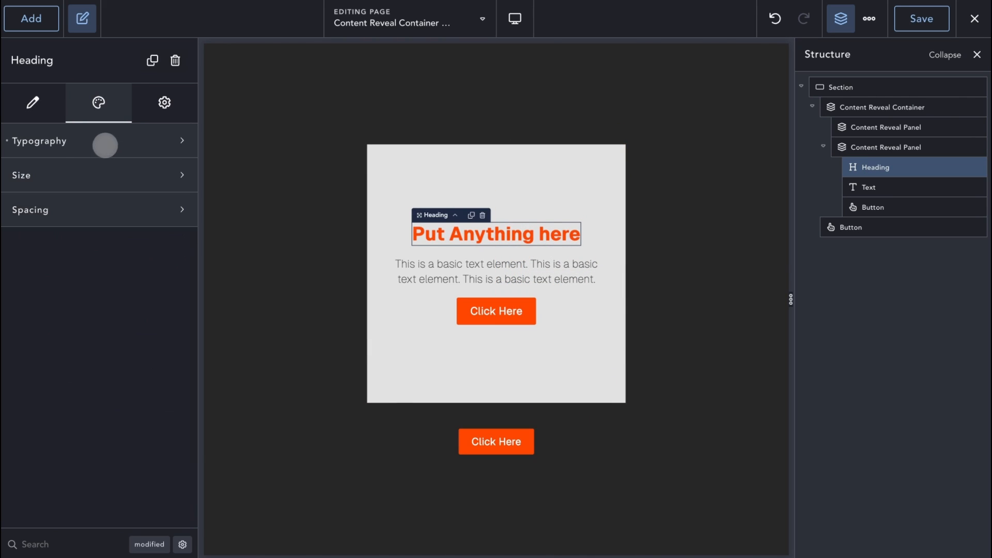
{"action": "left_click", "coordinate": [884, 106]}
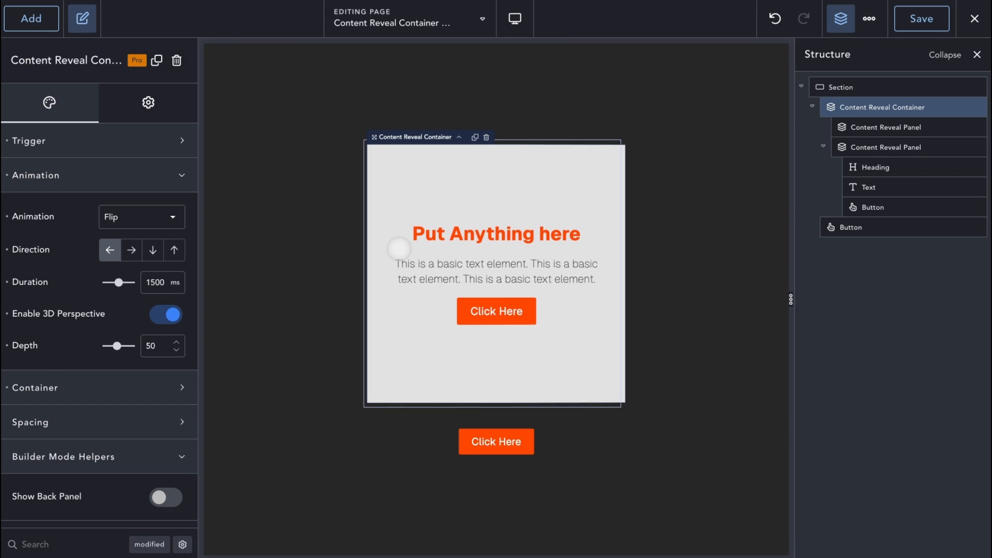
Raise the flip's 3D perspective depth to 80 and preview it flipping back to the image
{"action": "triple_click", "coordinate": [150, 346]}
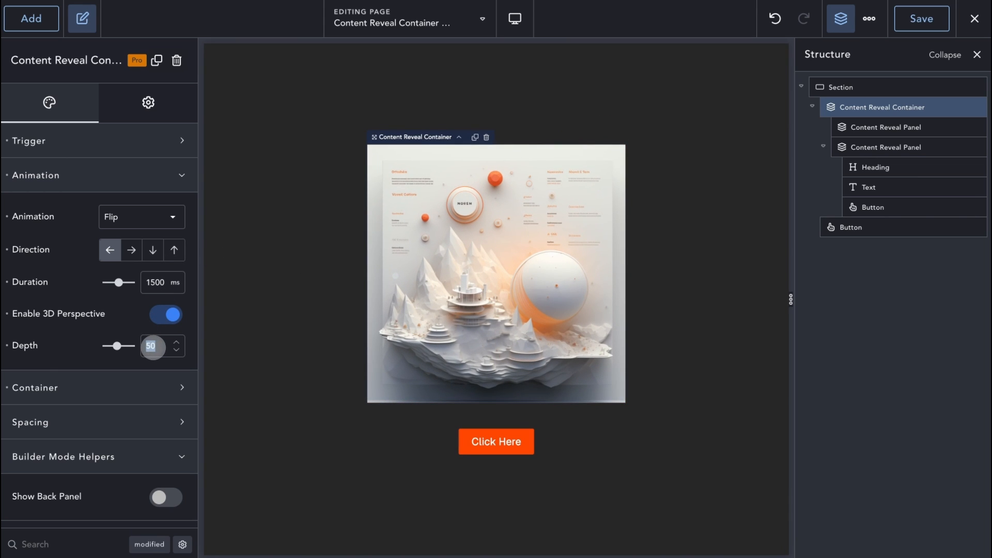
{"action": "left_click_drag", "start_coordinate": [123, 345], "coordinate": [133, 345]}
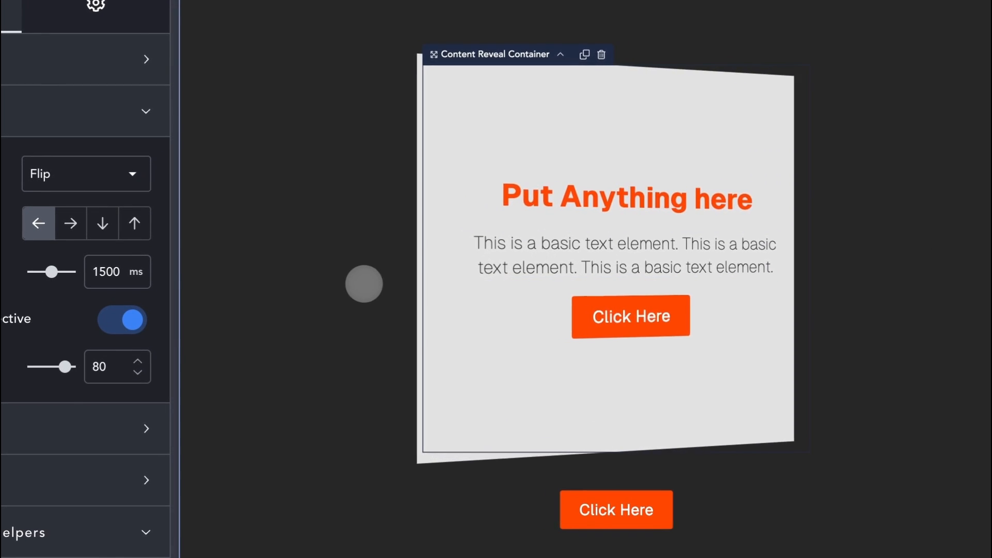
{"action": "left_click", "coordinate": [615, 510]}
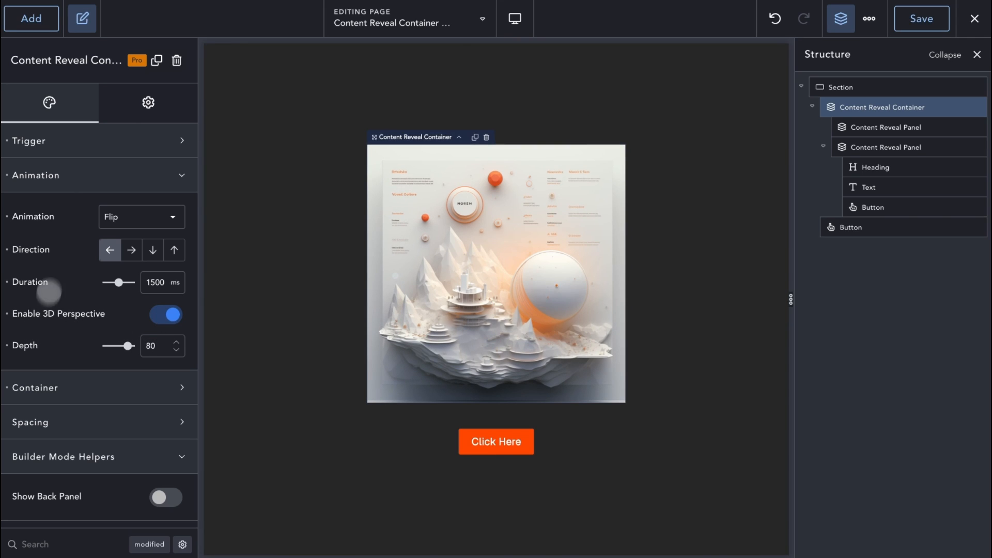
{"action": "mouse_move", "coordinate": [128, 207]}
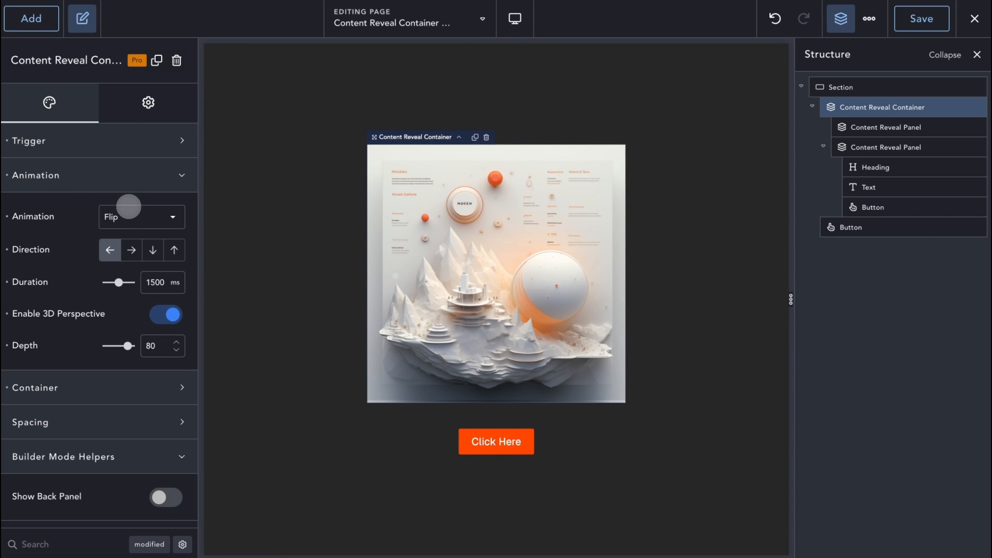
Preview the Slide and Swap reveal animations on the canvas
{"action": "left_click", "coordinate": [142, 217]}
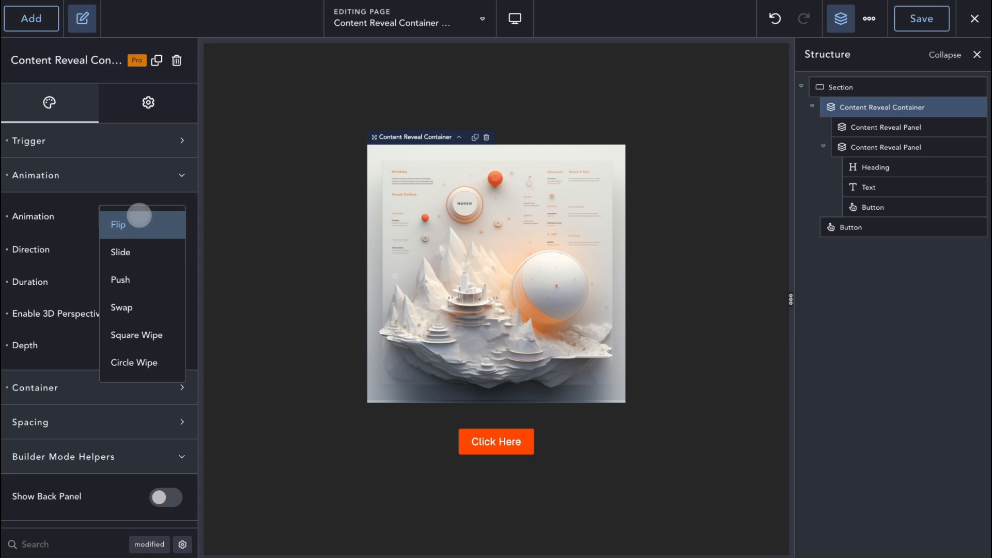
{"action": "left_click", "coordinate": [120, 251]}
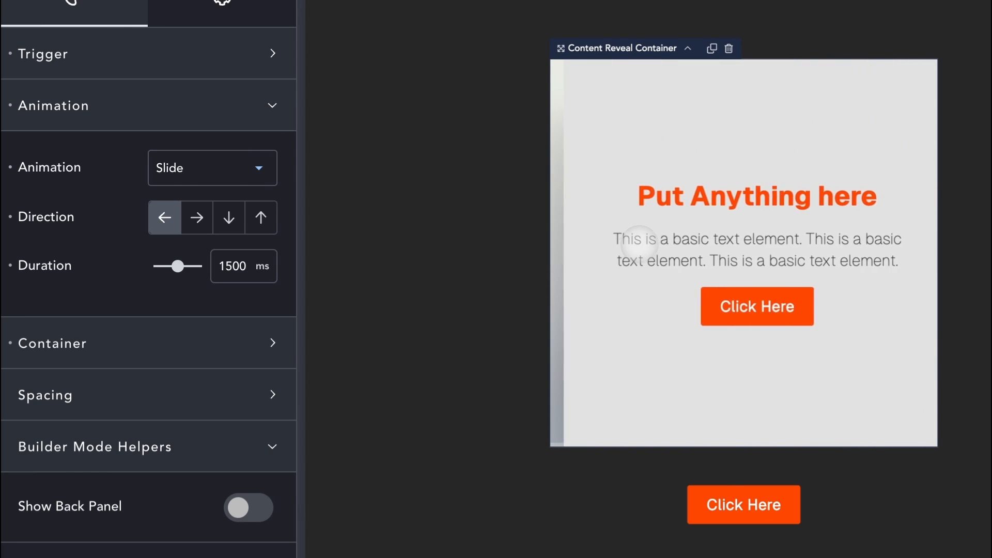
{"action": "left_click", "coordinate": [196, 217]}
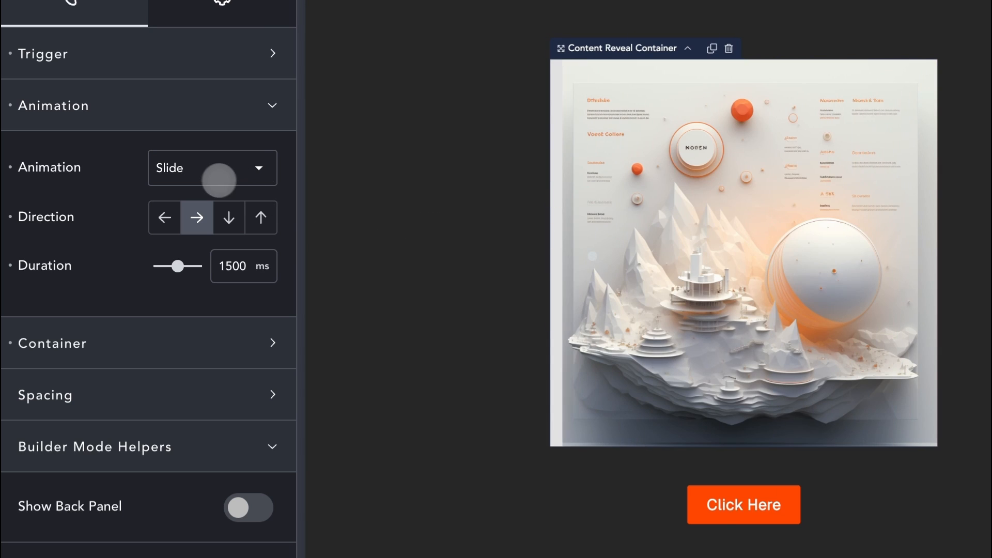
{"action": "left_click", "coordinate": [212, 168]}
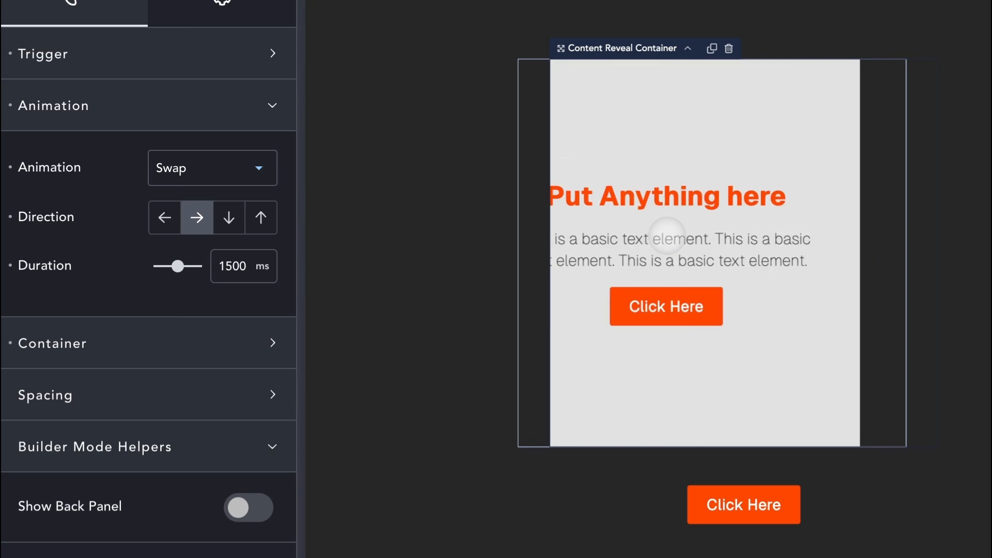
{"action": "left_click", "coordinate": [742, 505]}
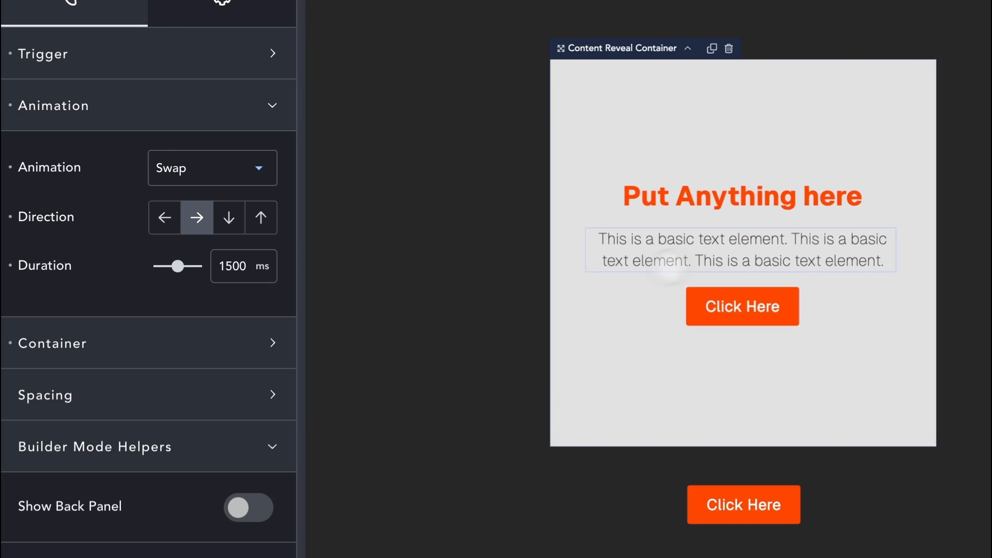
{"action": "left_click", "coordinate": [229, 217]}
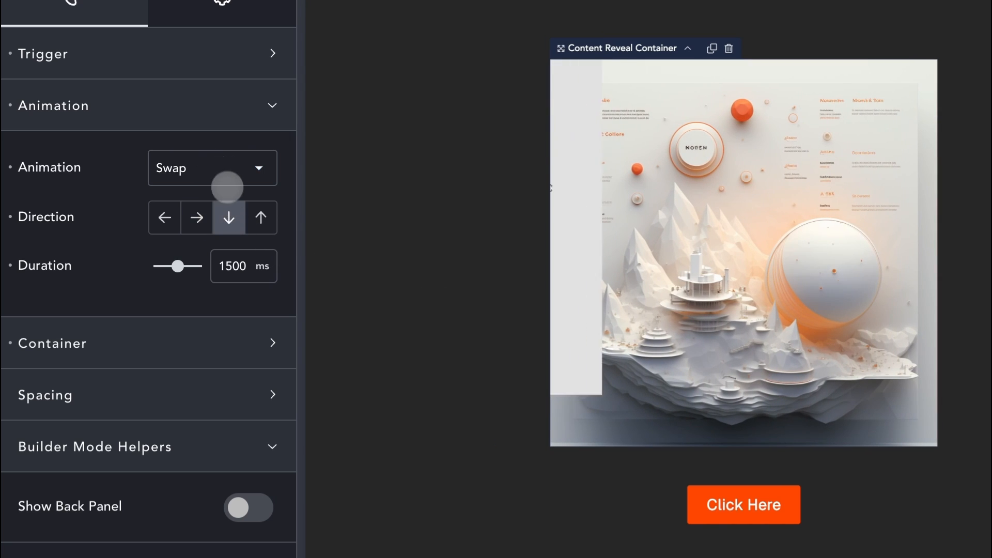
Switch the reveal to an upward Square Wipe and preview it
{"action": "left_click", "coordinate": [212, 167]}
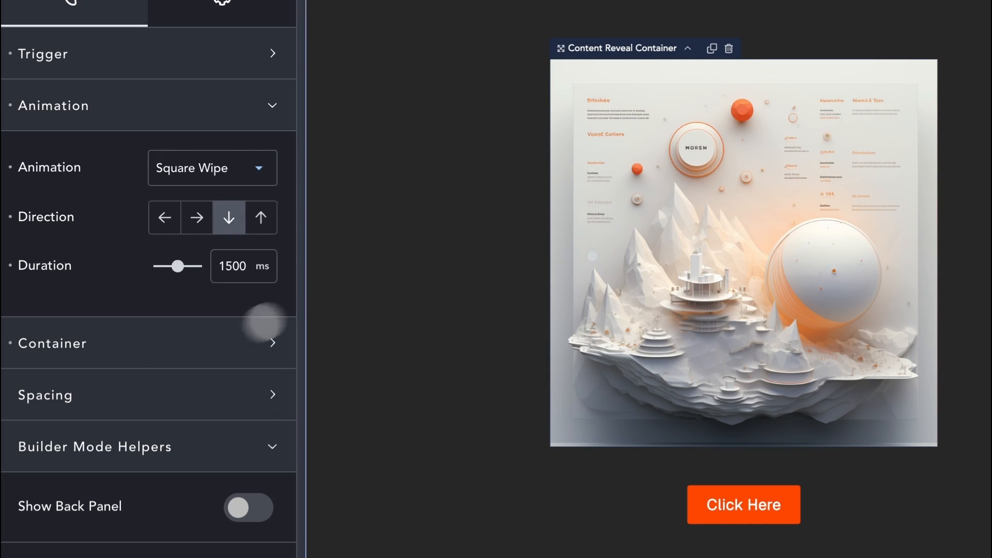
{"action": "left_click", "coordinate": [744, 505]}
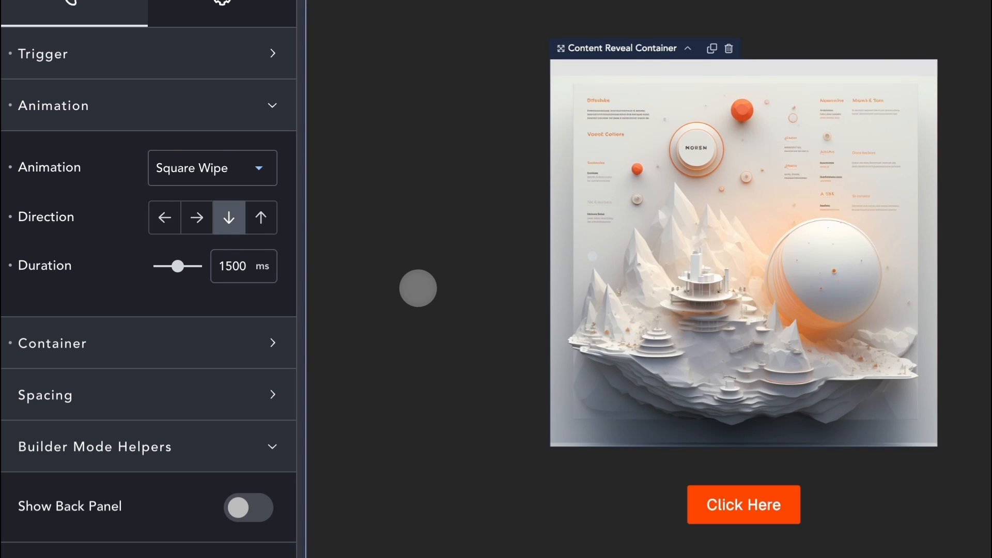
{"action": "left_click", "coordinate": [261, 217]}
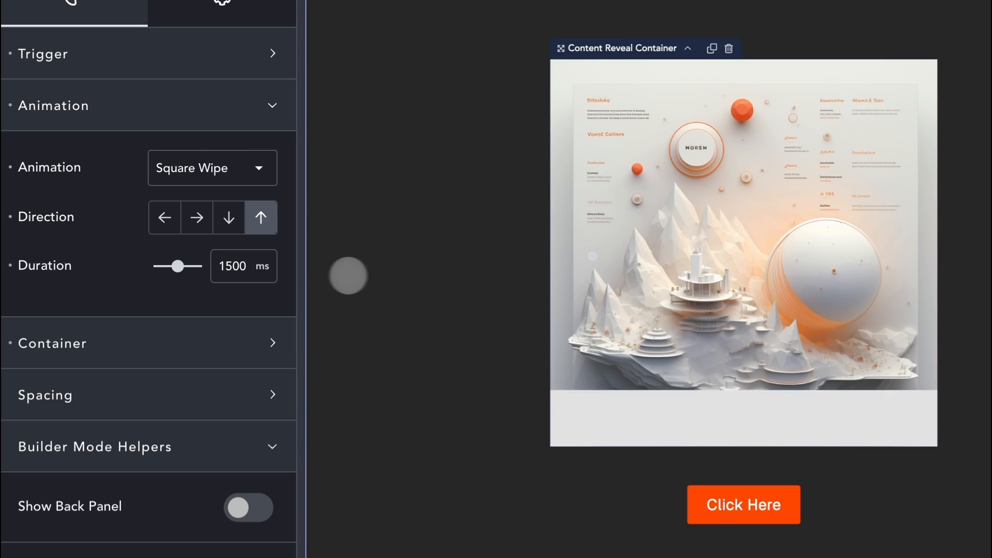
{"action": "left_click", "coordinate": [212, 167]}
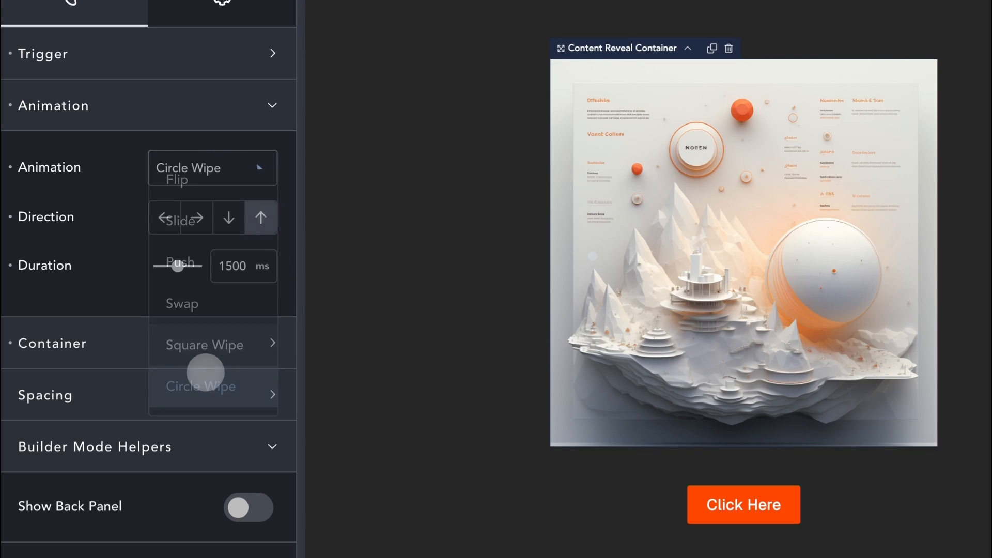
Set the reveal animation to Circle Wipe and adjust its direction
{"action": "left_click", "coordinate": [201, 387]}
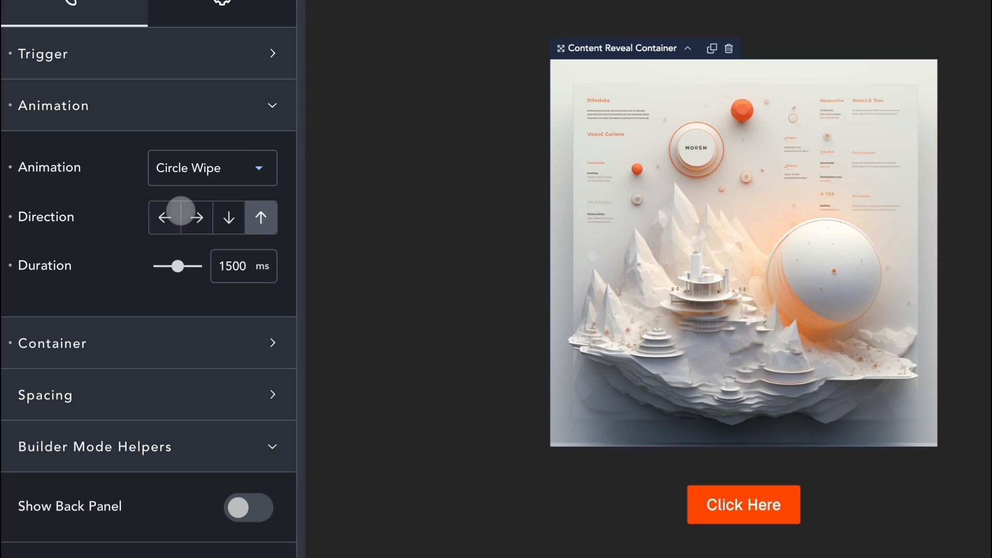
{"action": "left_click", "coordinate": [165, 217]}
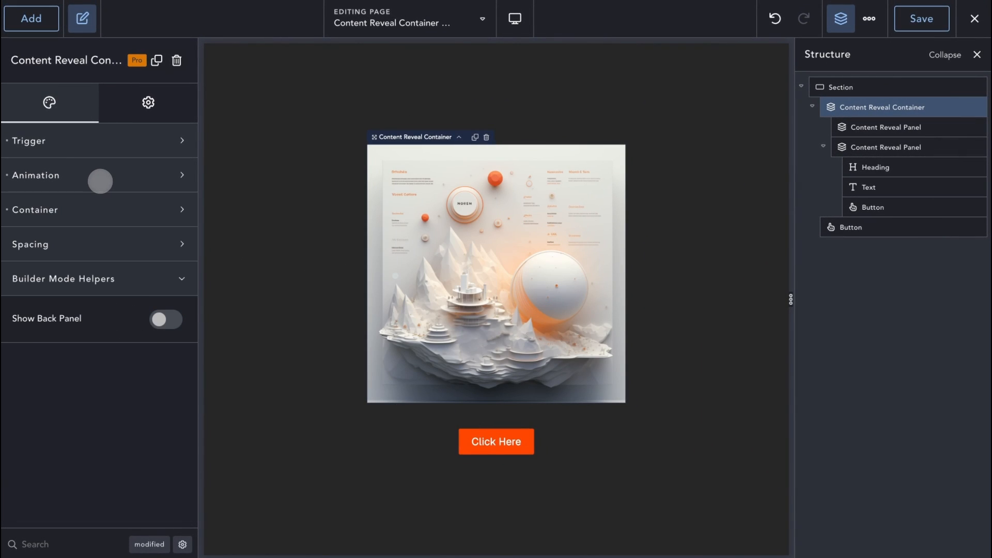
Expand the container sizing settings and bring up the first reveal panel's image background
{"action": "left_click", "coordinate": [35, 209]}
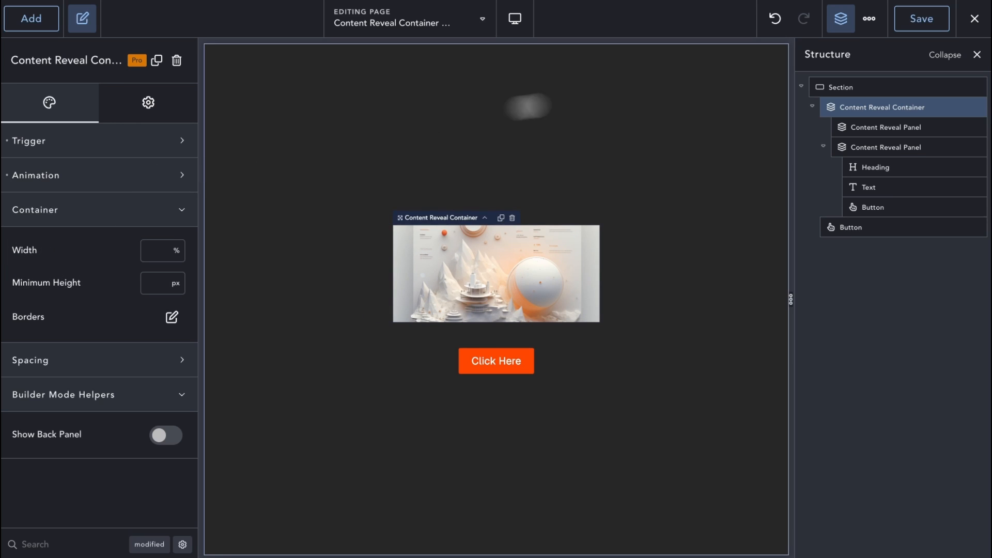
{"action": "left_click", "coordinate": [887, 126]}
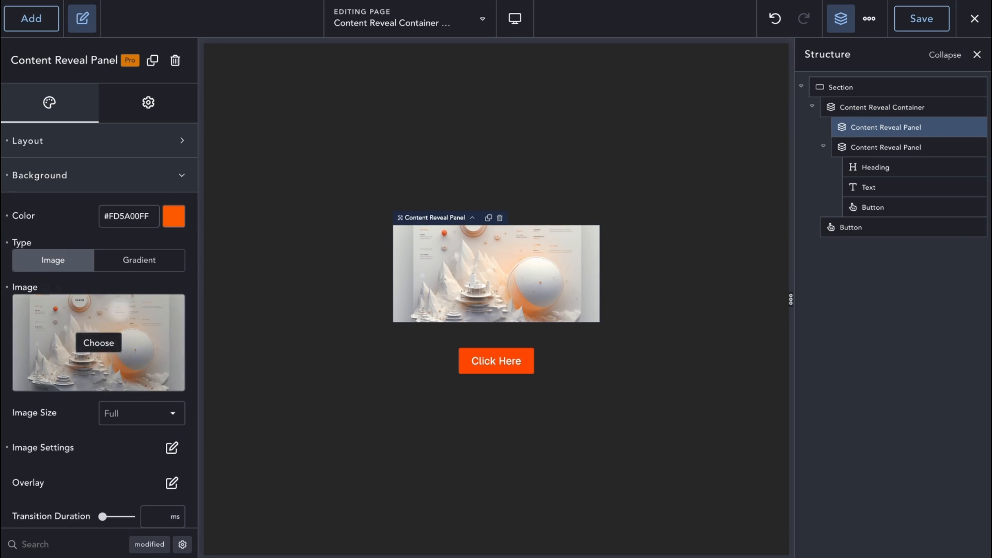
Swap the panel's background picture for an Image element showing the mountain scene from the Media Library
{"action": "left_click", "coordinate": [40, 176]}
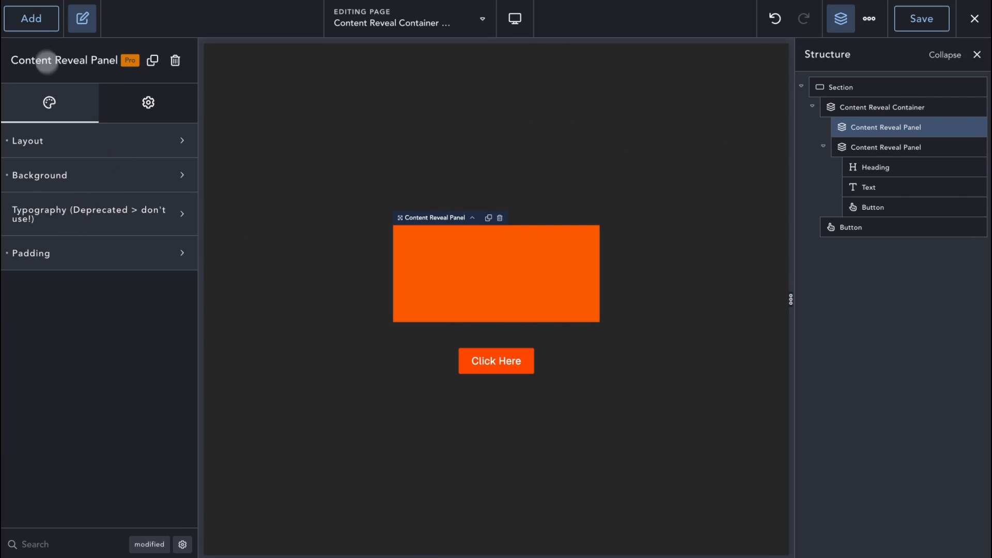
{"action": "left_click", "coordinate": [31, 19]}
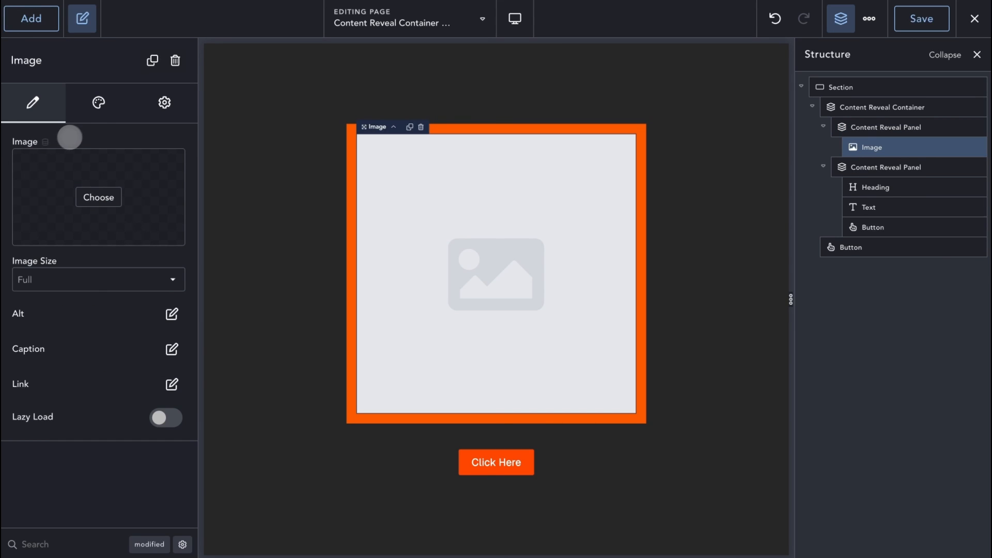
{"action": "left_click", "coordinate": [98, 196]}
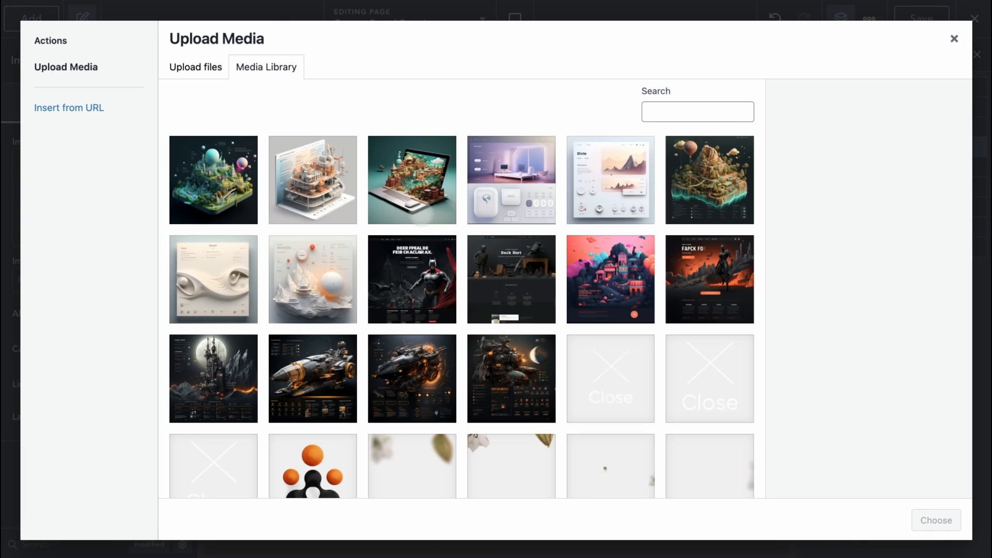
{"action": "left_click", "coordinate": [313, 279]}
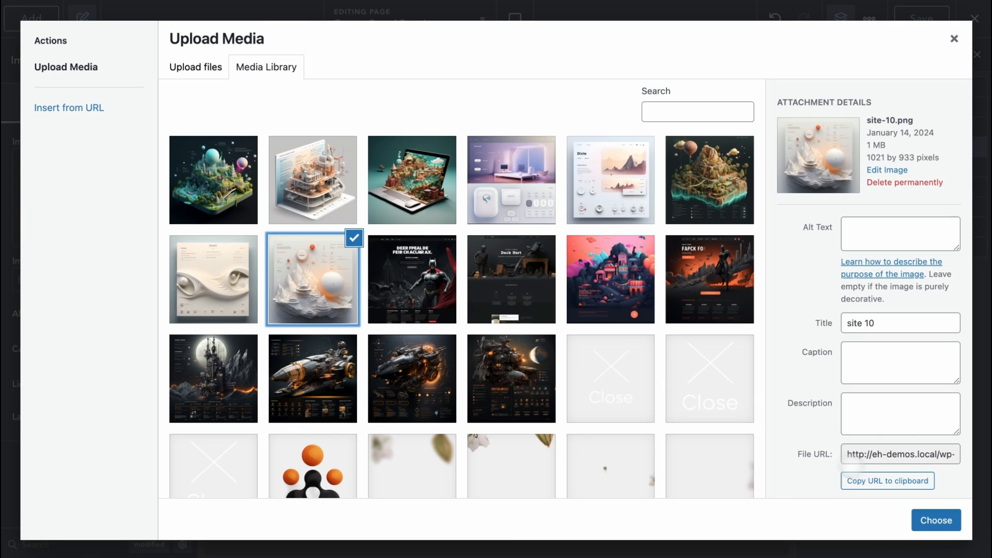
{"action": "left_click", "coordinate": [937, 520]}
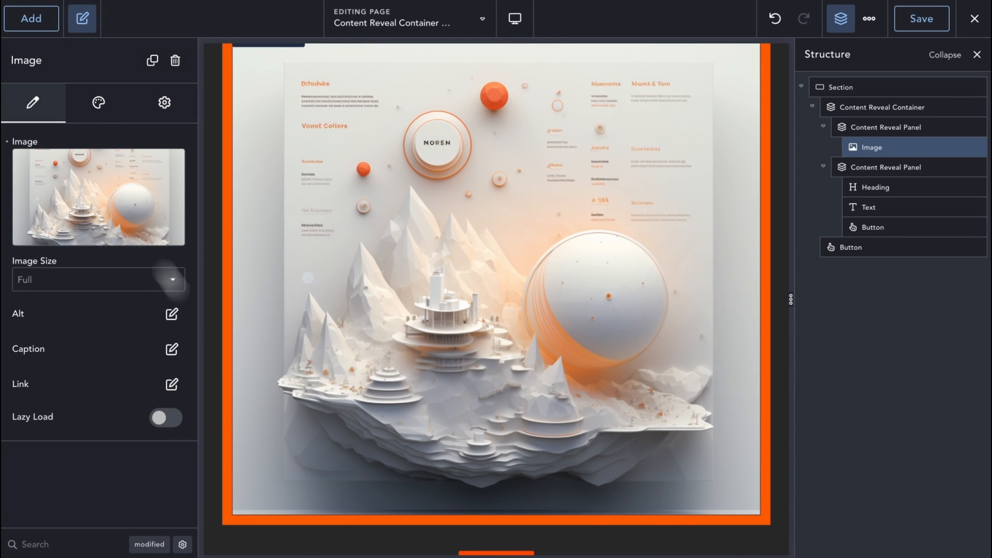
Give the new image a 50 rem width in its style settings
{"action": "left_click", "coordinate": [98, 102]}
{"action": "type", "text": "50"}
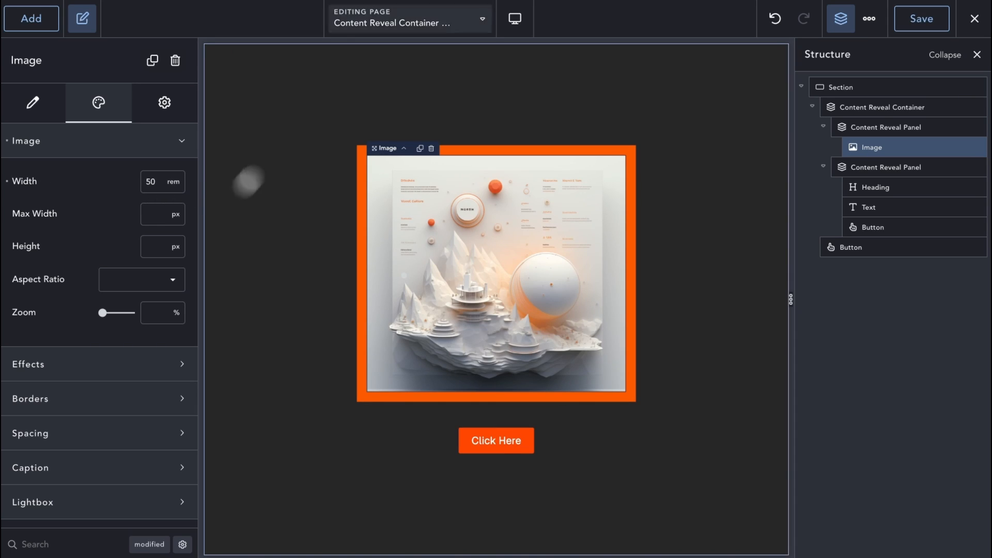
{"action": "left_click", "coordinate": [889, 126]}
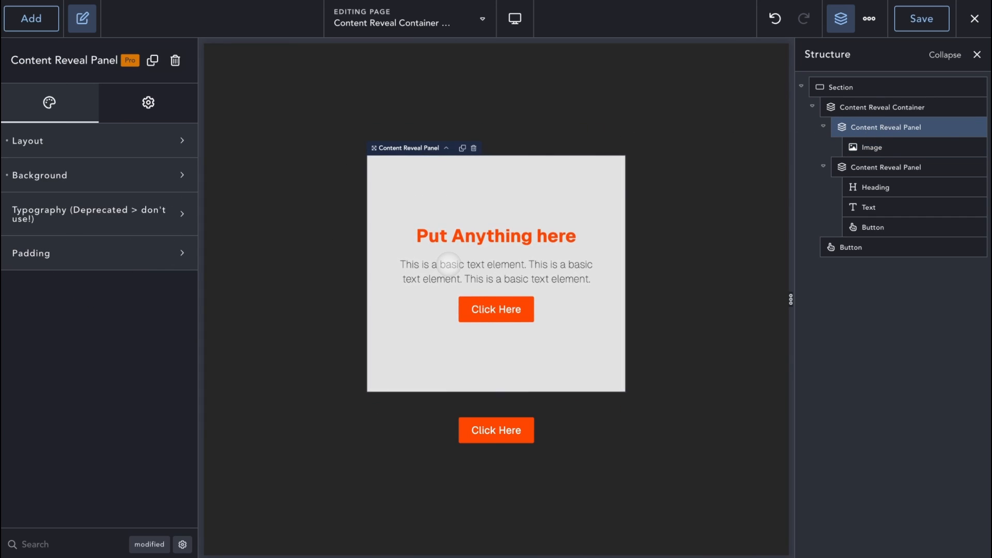
Select the Content Reveal Container and turn on showing the back panel while editing
{"action": "left_click", "coordinate": [883, 106]}
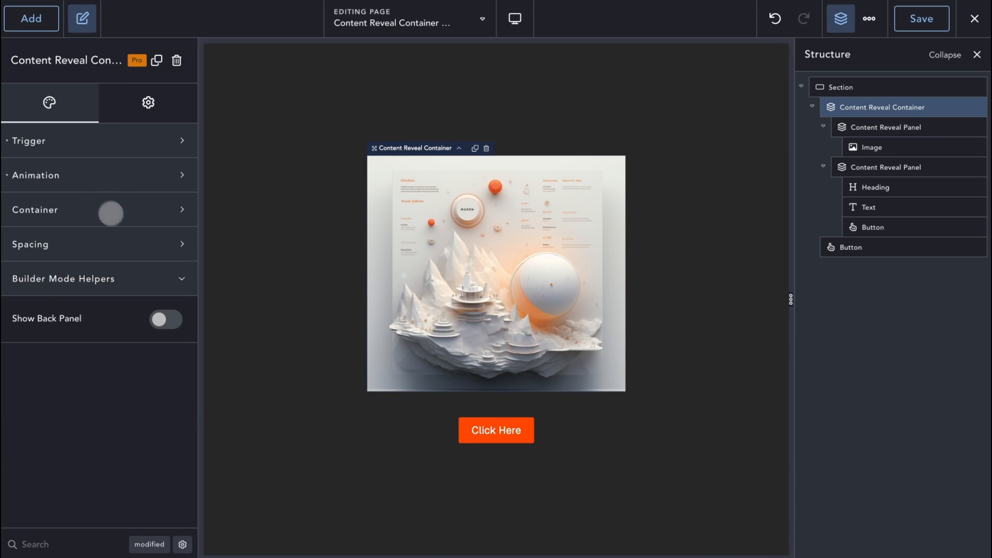
{"action": "left_click", "coordinate": [30, 244]}
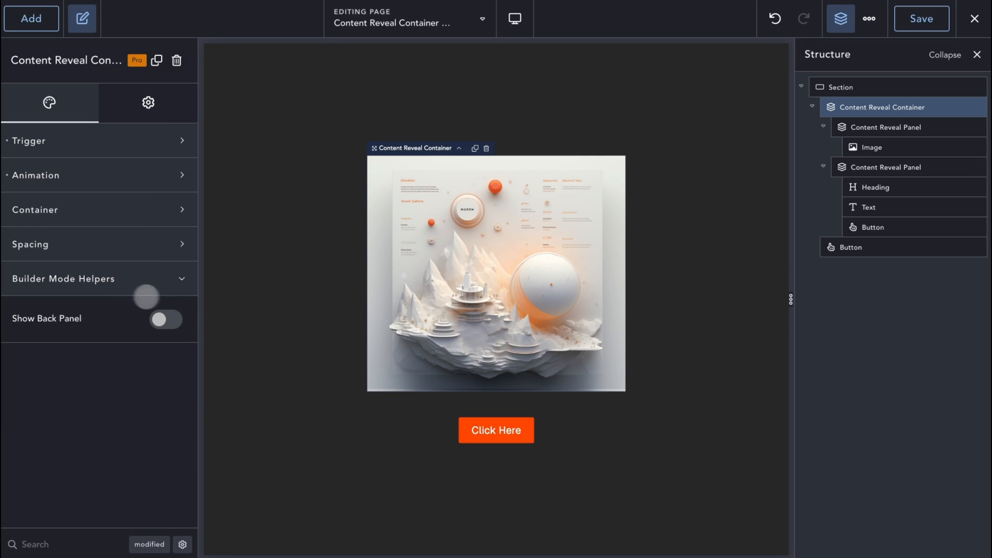
{"action": "left_click", "coordinate": [166, 319]}
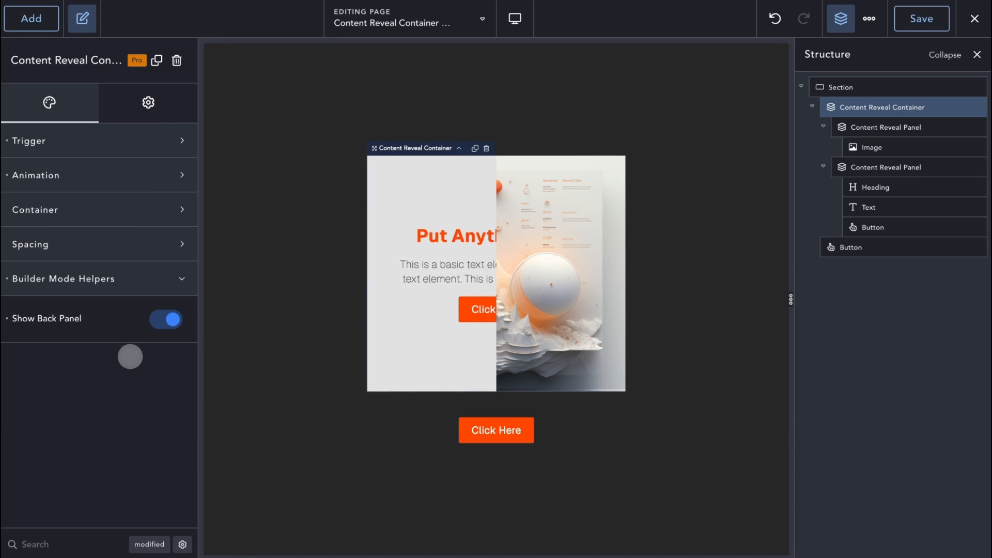
Select the back panel's heading and button on the canvas, then return to the container
{"action": "left_click", "coordinate": [495, 236]}
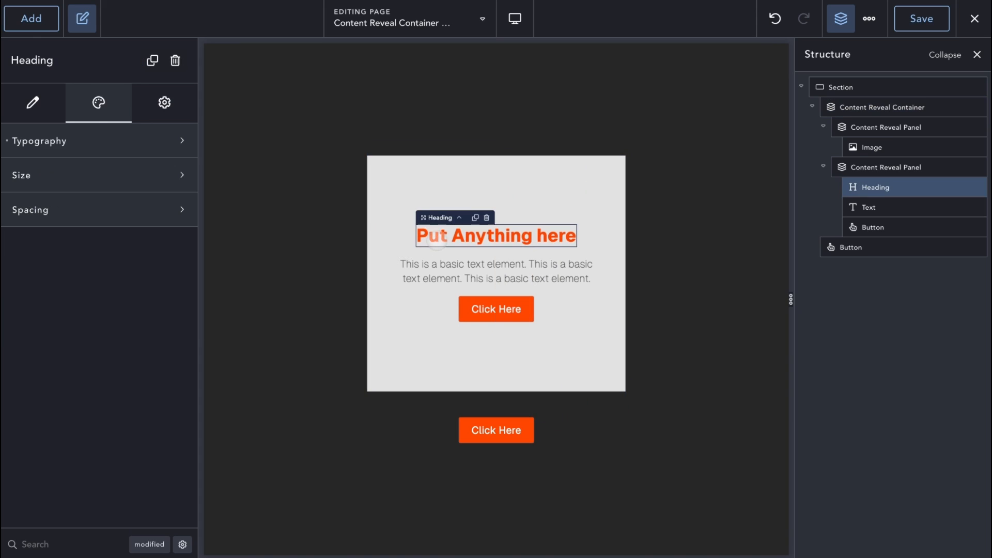
{"action": "left_click", "coordinate": [496, 310]}
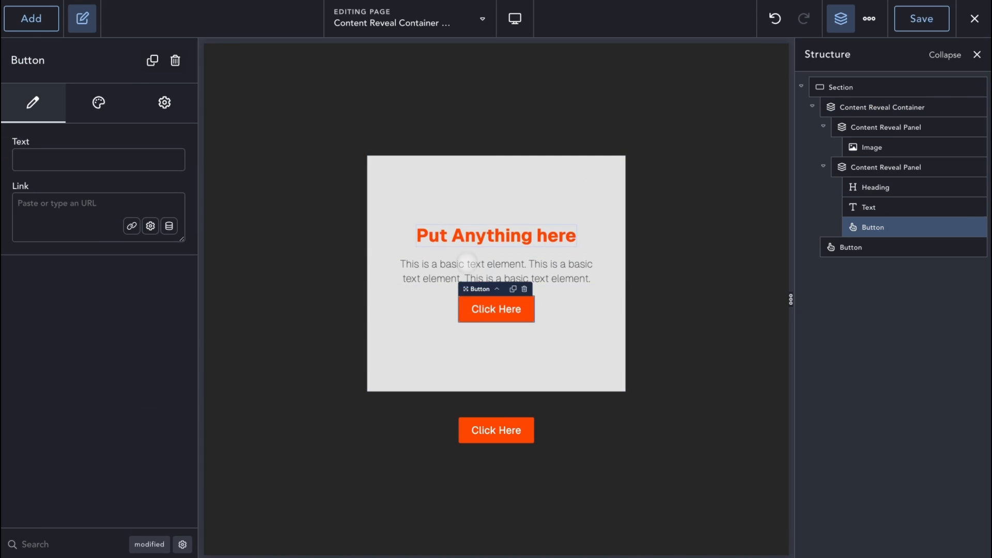
{"action": "left_click", "coordinate": [495, 234]}
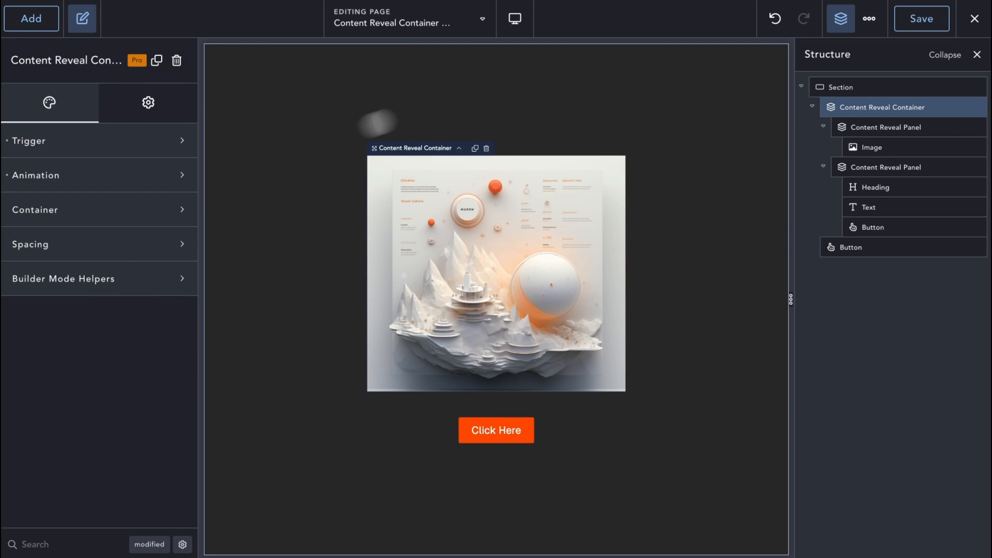
{"action": "left_click", "coordinate": [887, 126]}
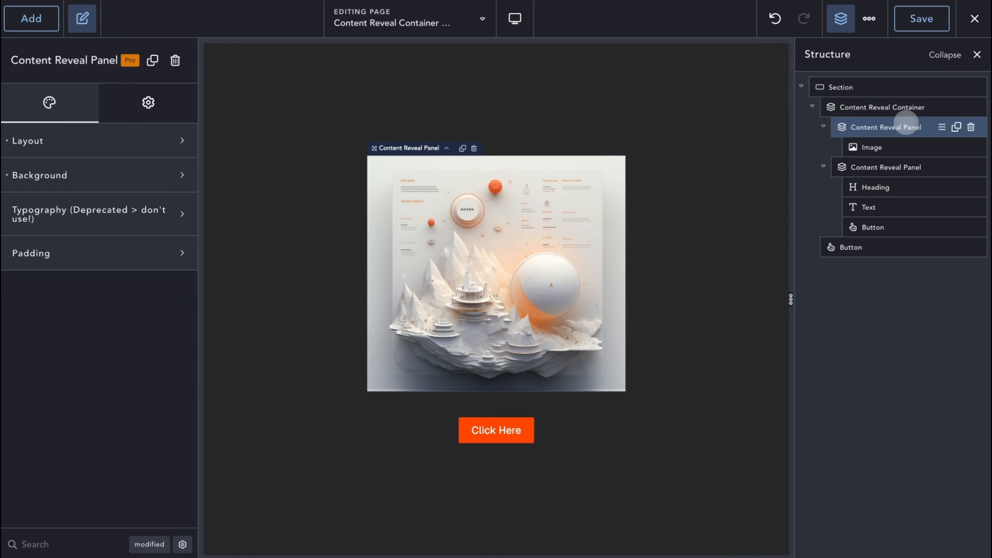
{"action": "left_click", "coordinate": [27, 140]}
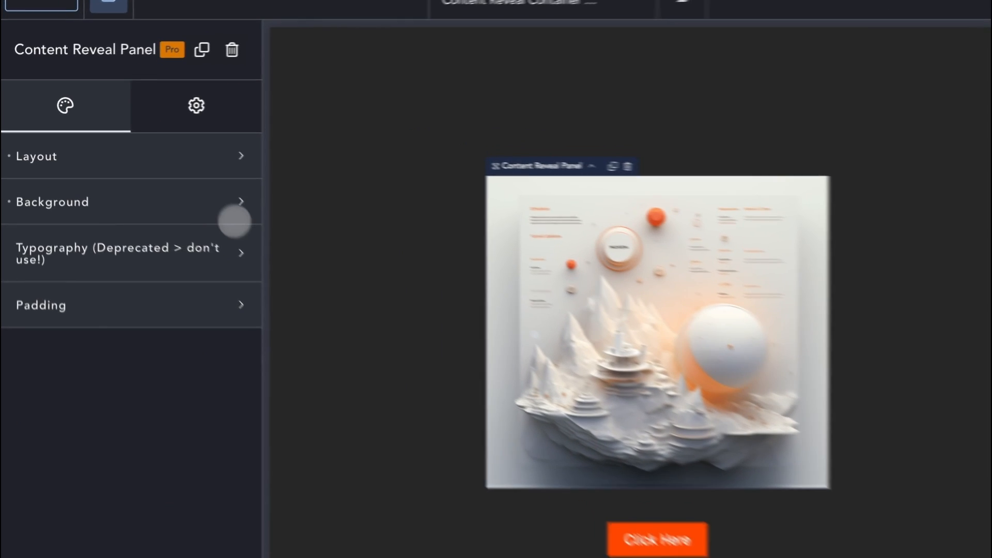
{"action": "left_click", "coordinate": [42, 305]}
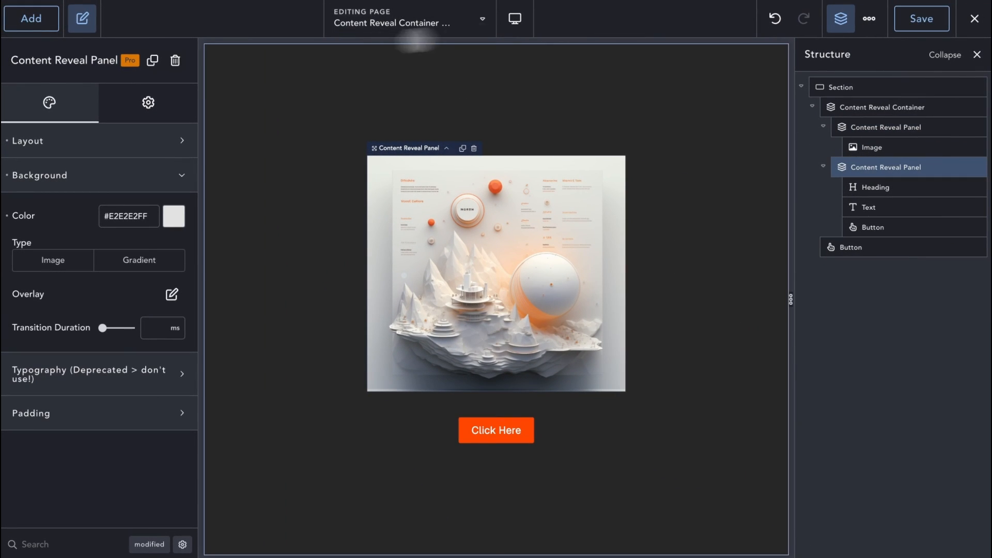
{"action": "left_click", "coordinate": [41, 176]}
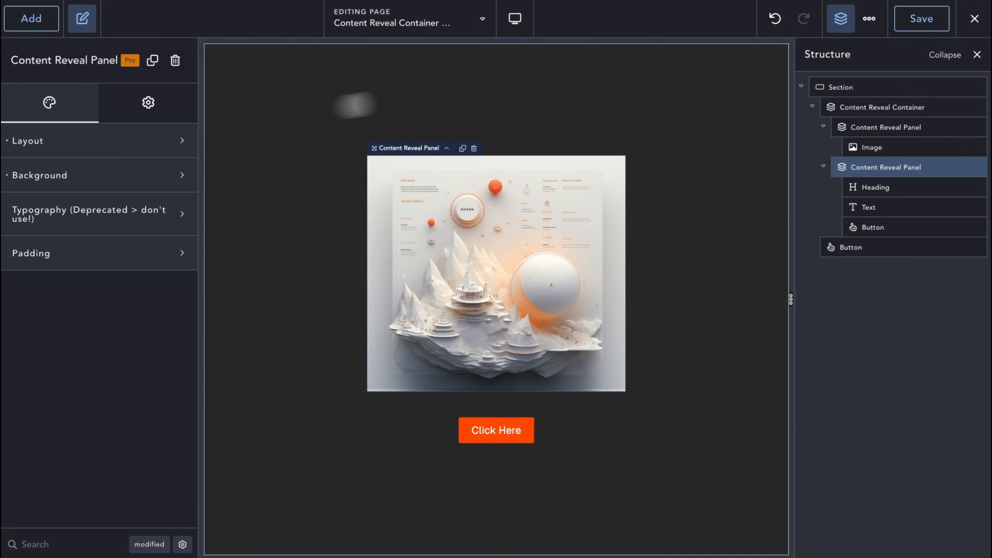
{"action": "left_click", "coordinate": [884, 107]}
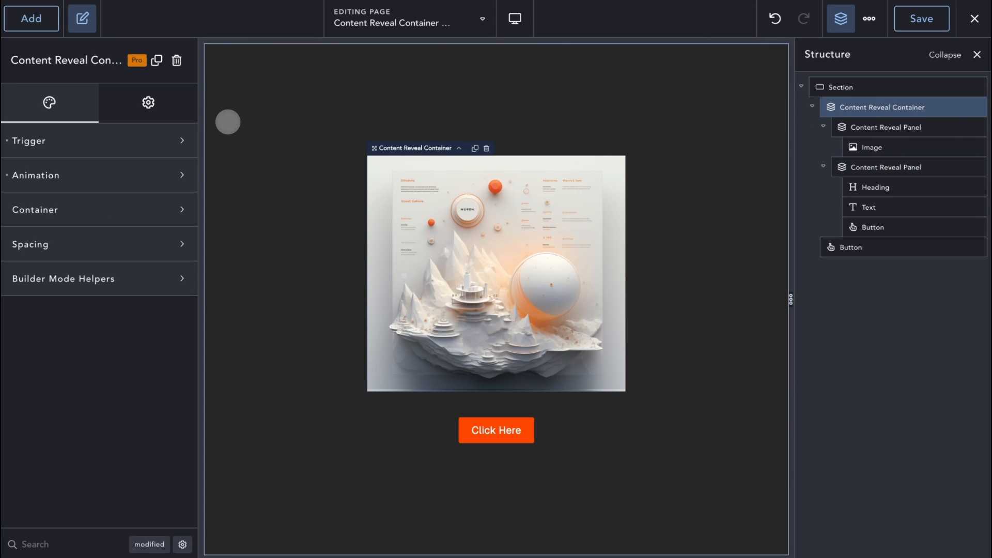
{"action": "mouse_move", "coordinate": [938, 157]}
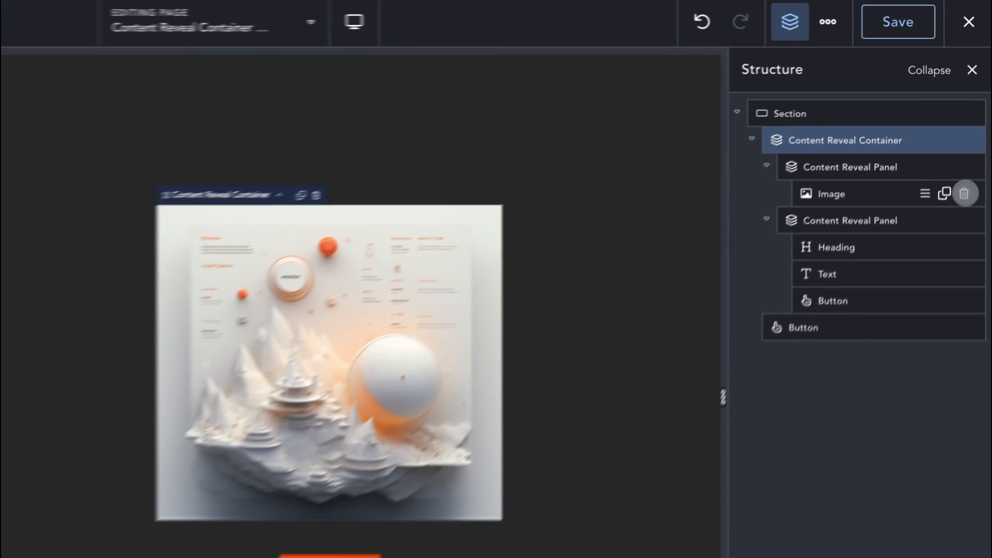
Delete the Image from the first panel and give the second panel 20 px padding on all sides
{"action": "left_click", "coordinate": [964, 193]}
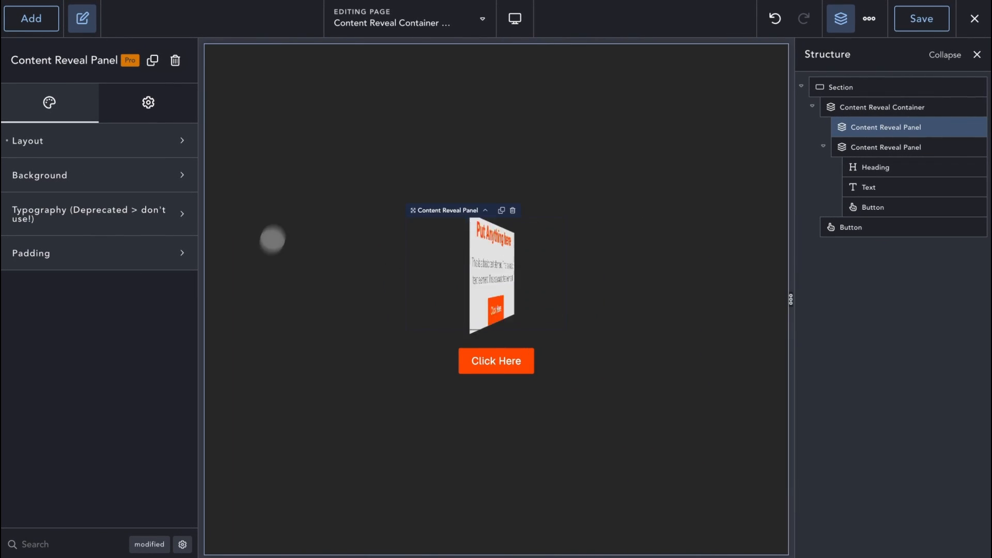
{"action": "left_click", "coordinate": [30, 253]}
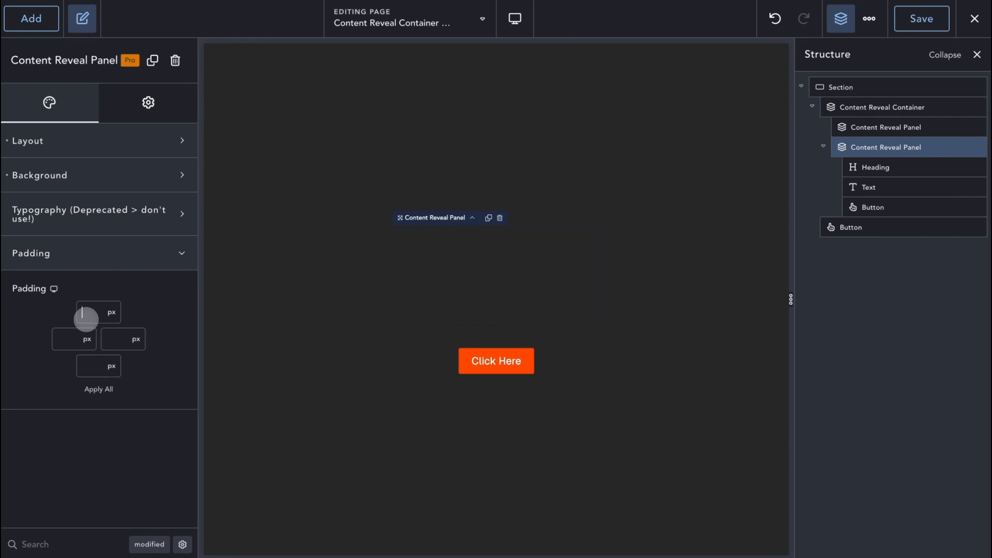
{"action": "left_click", "coordinate": [98, 390]}
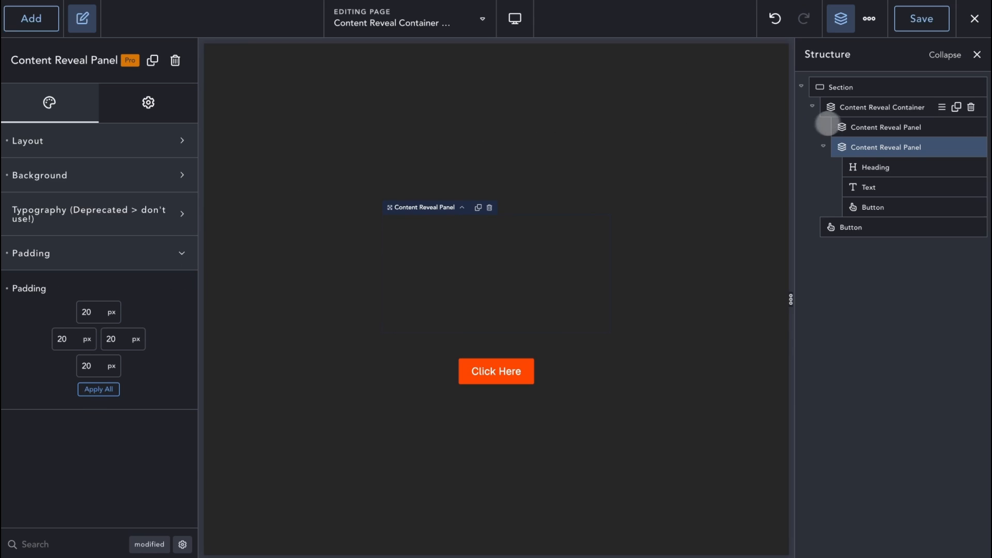
{"action": "left_click", "coordinate": [881, 107]}
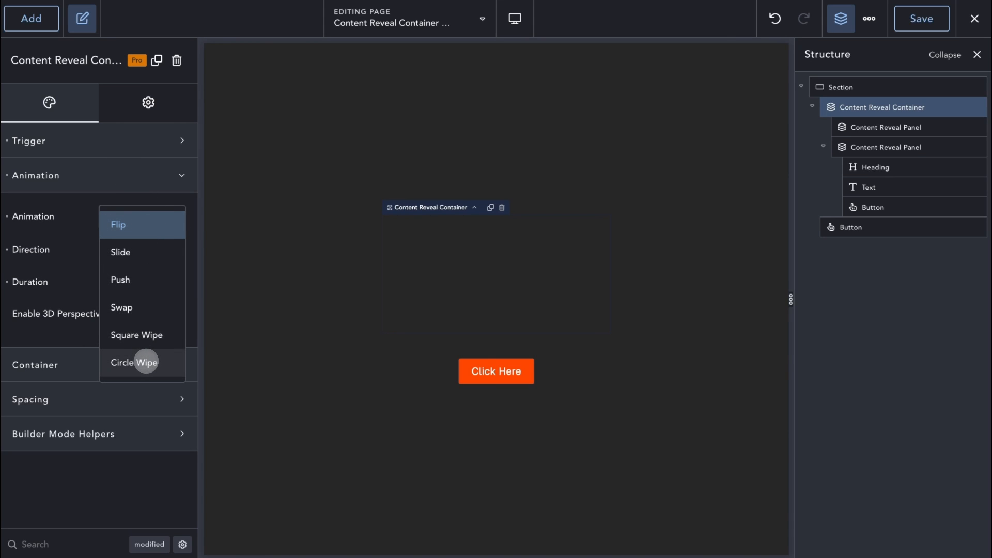
Set the container's reveal animation to Square Wipe, leftward, lasting 1500 ms
{"action": "left_click", "coordinate": [136, 335]}
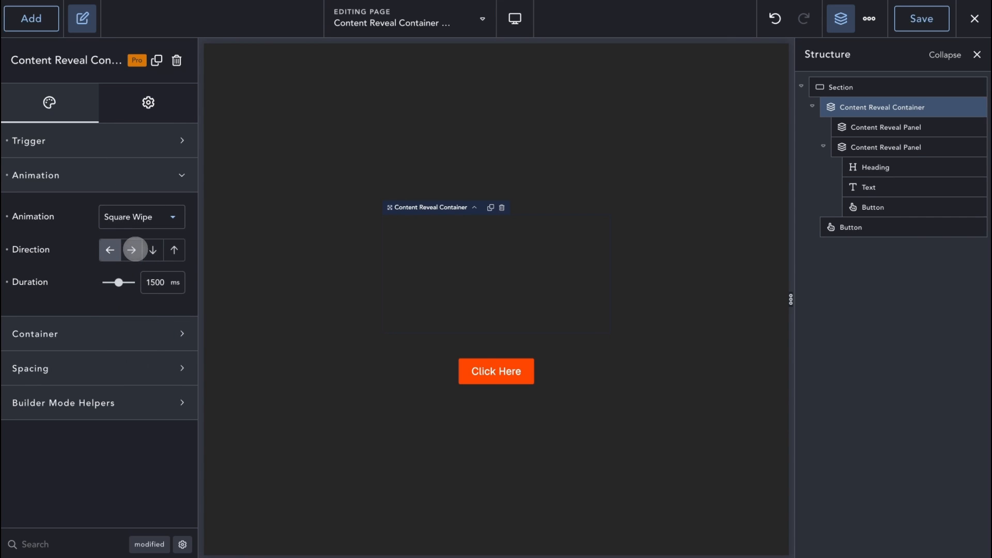
{"action": "left_click", "coordinate": [496, 371]}
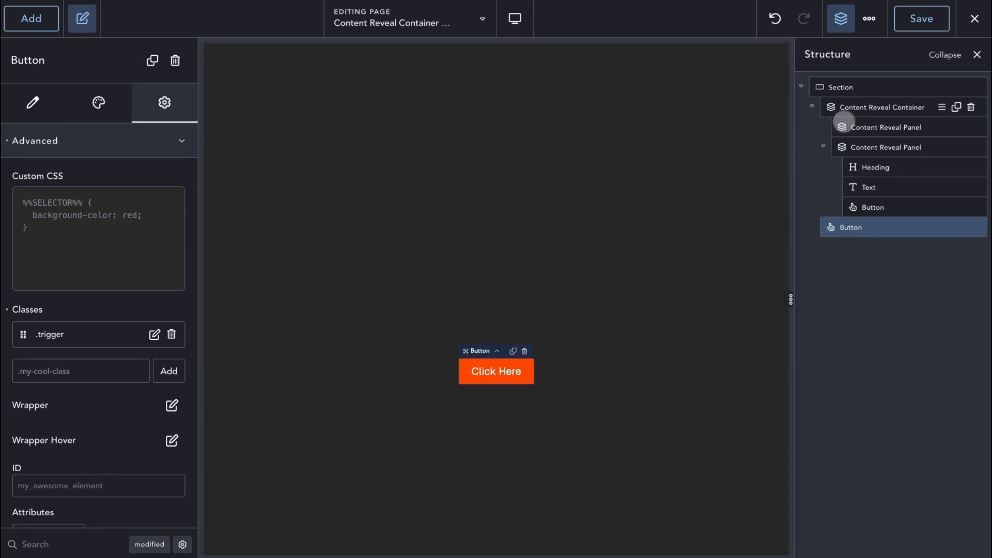
{"action": "left_click", "coordinate": [882, 106]}
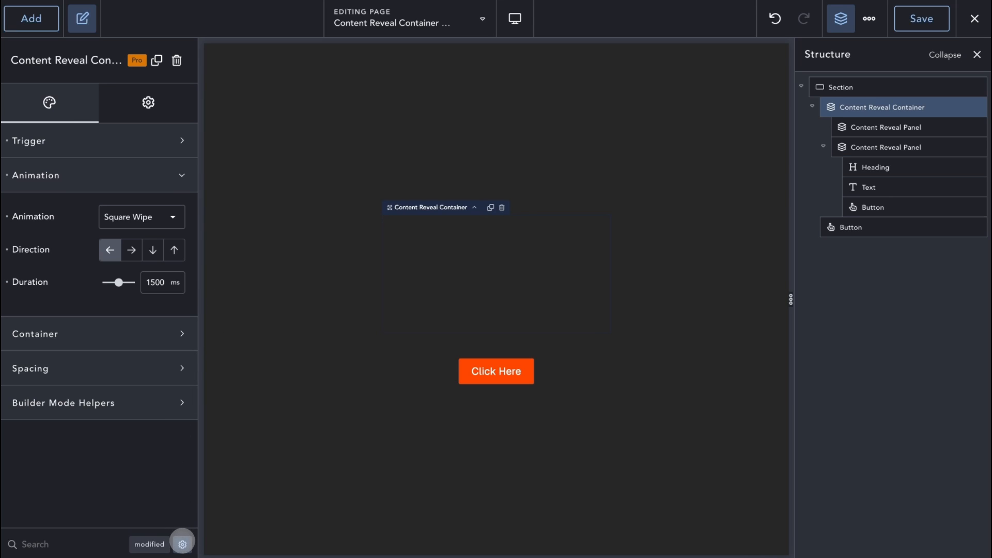
Position the container absolutely with Top 25% and Right 0
{"action": "type", "text": "posi"}
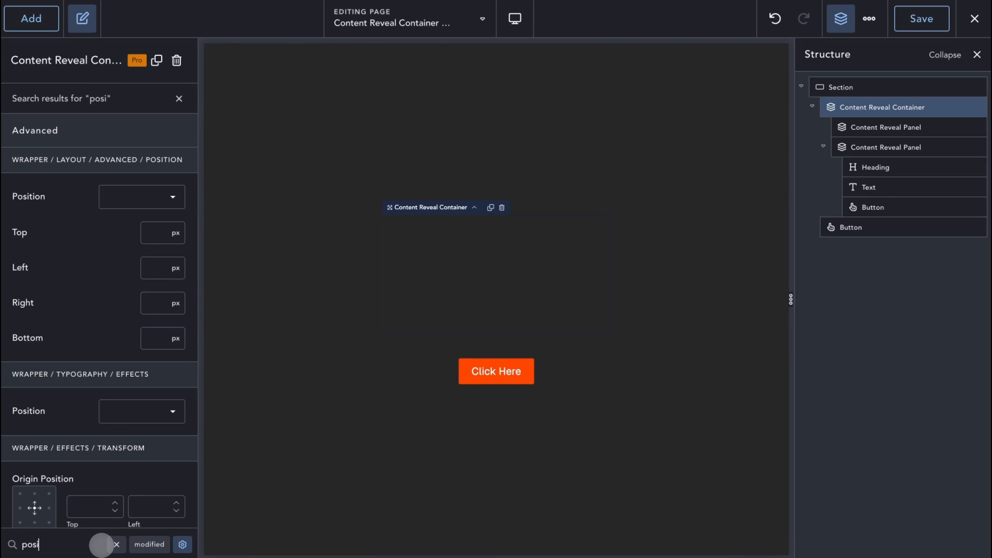
{"action": "left_click", "coordinate": [141, 196]}
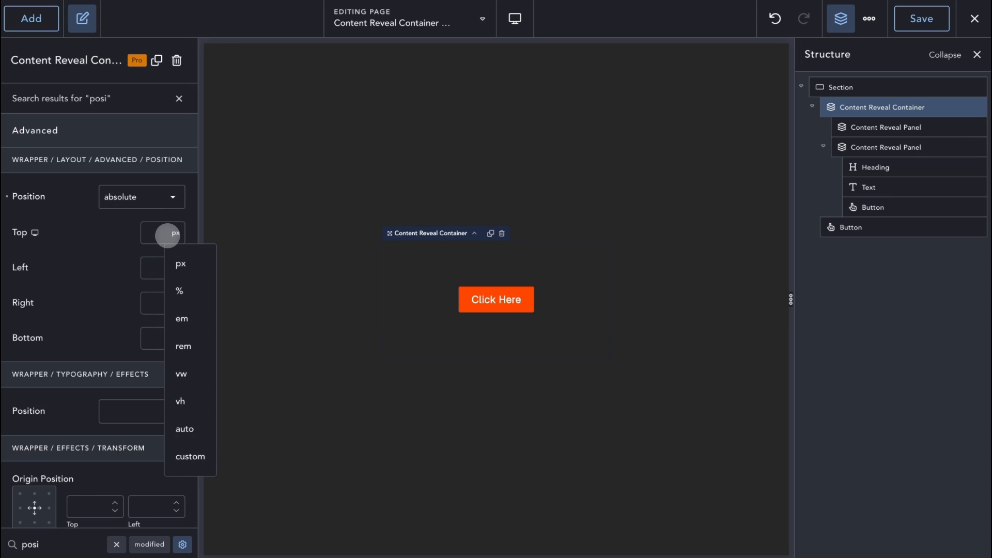
{"action": "left_click", "coordinate": [179, 264]}
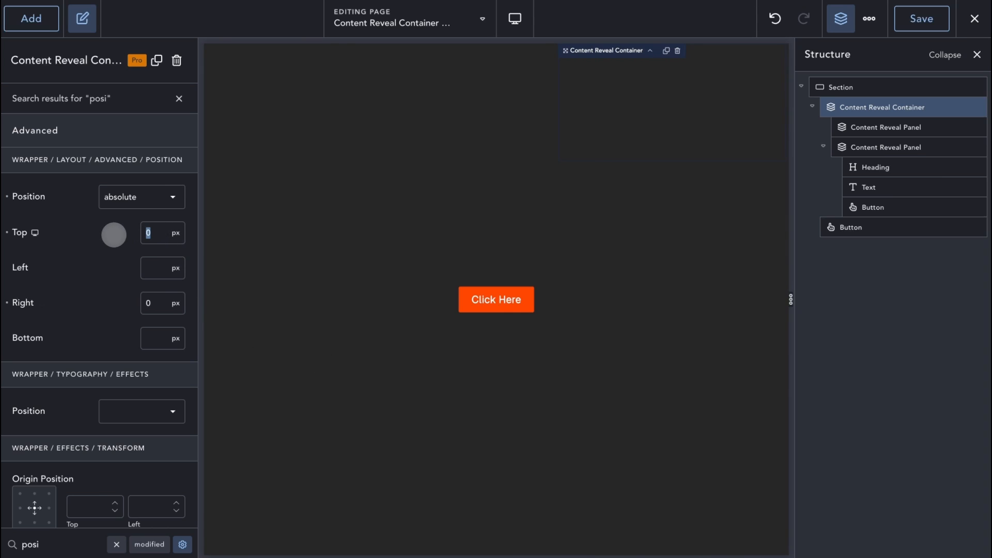
{"action": "type", "text": "25%"}
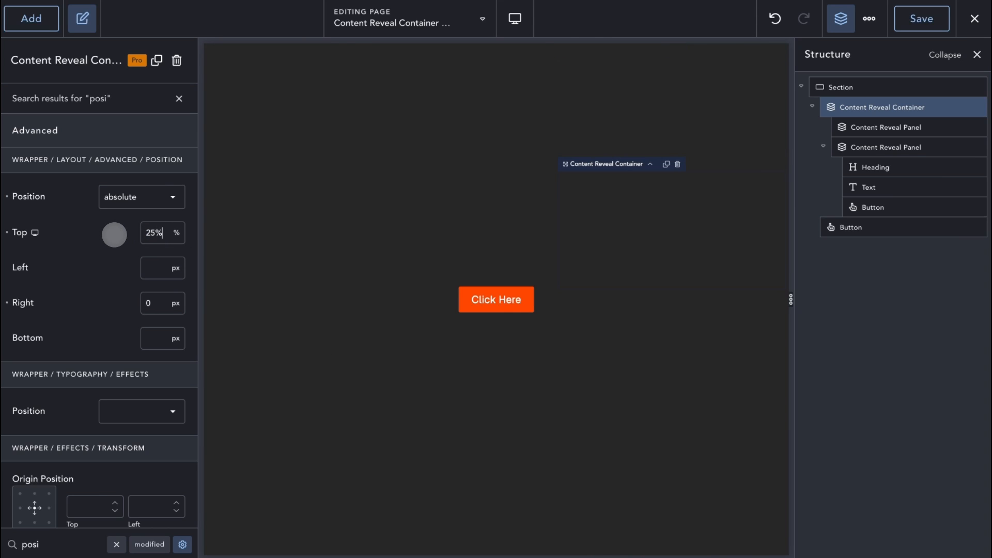
{"action": "left_click", "coordinate": [496, 300]}
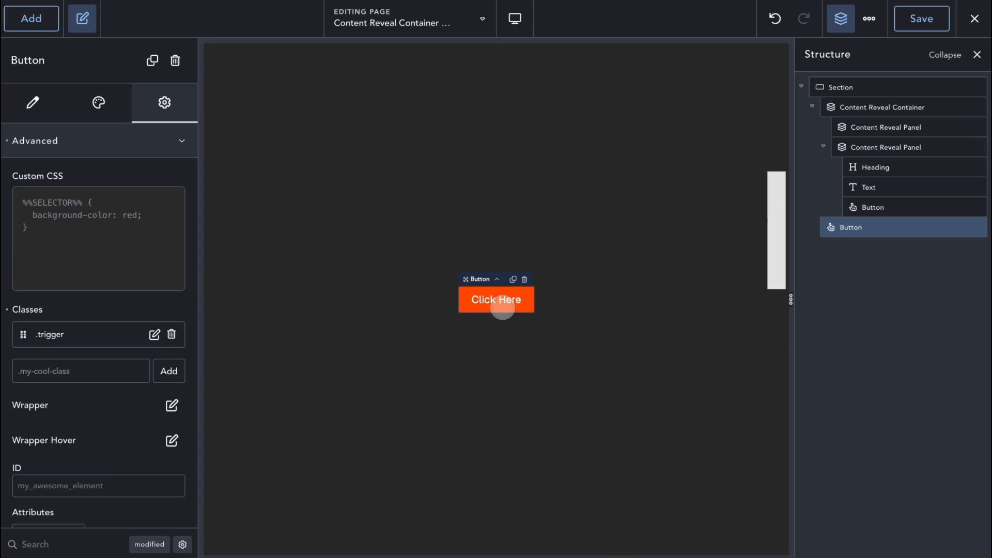
Trigger the Click Here button on the canvas to test the reveal in its new position
{"action": "left_click", "coordinate": [496, 300]}
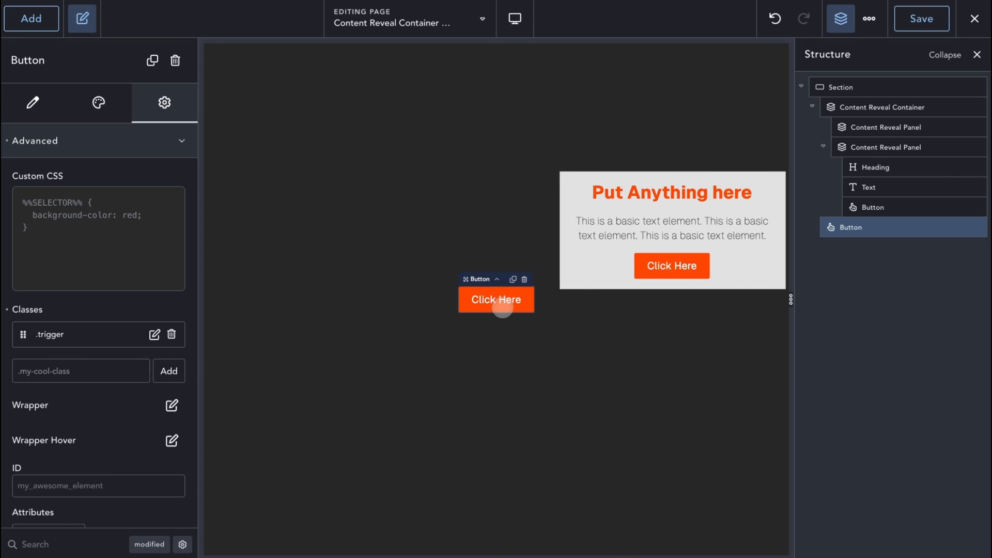
{"action": "left_click", "coordinate": [496, 299]}
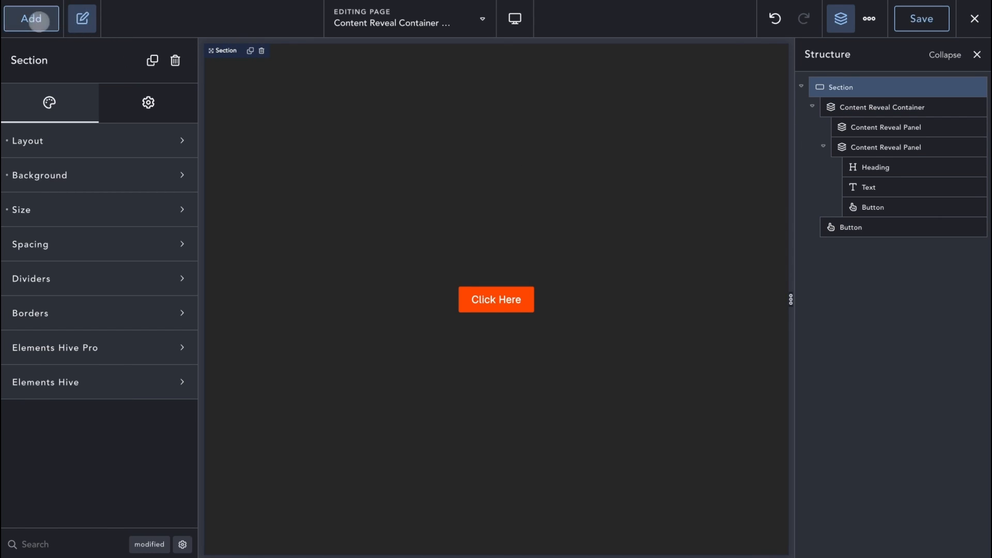
Load the Elements Hive Content Reveal Container demo page and scroll through its pricing and Trigger Happy examples
{"action": "left_click", "coordinate": [31, 19]}
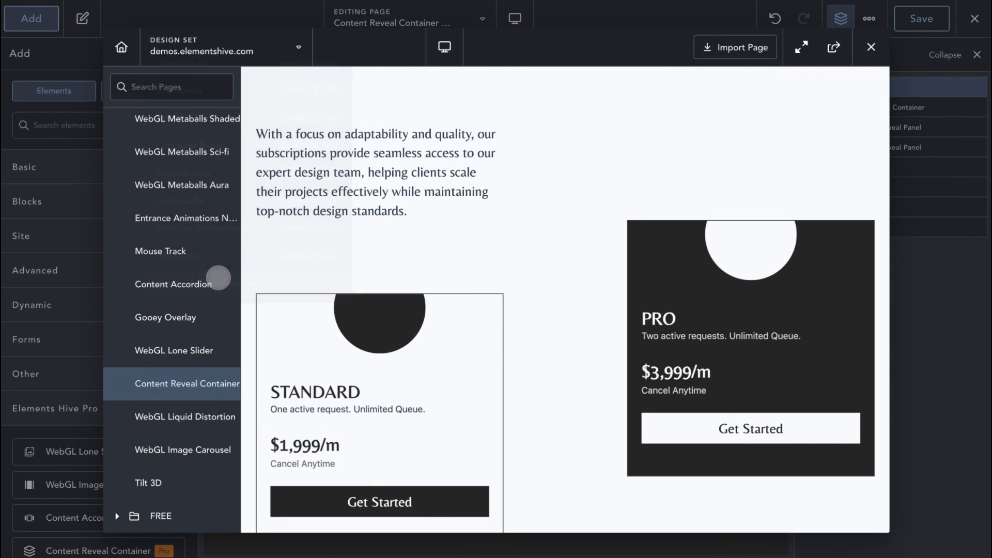
{"action": "scroll", "scroll_direction": "down", "scroll_amount": 3}
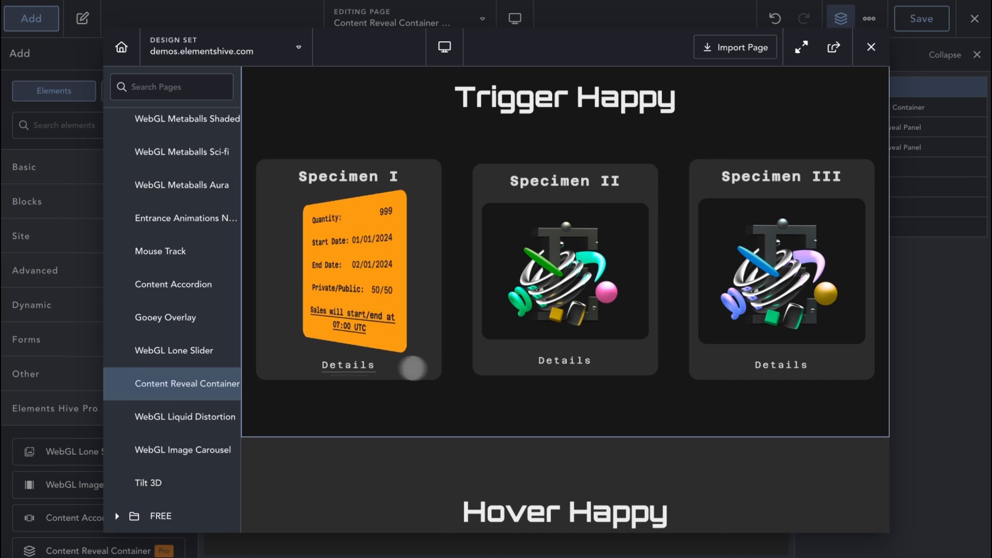
{"action": "scroll", "scroll_direction": "down", "scroll_amount": 3}
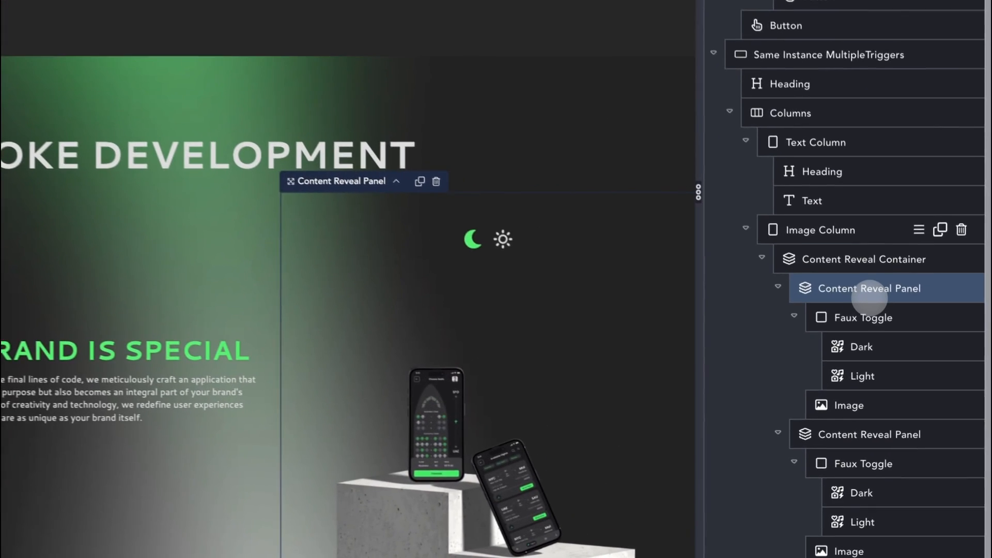
{"action": "scroll", "scroll_direction": "down", "scroll_amount": 3}
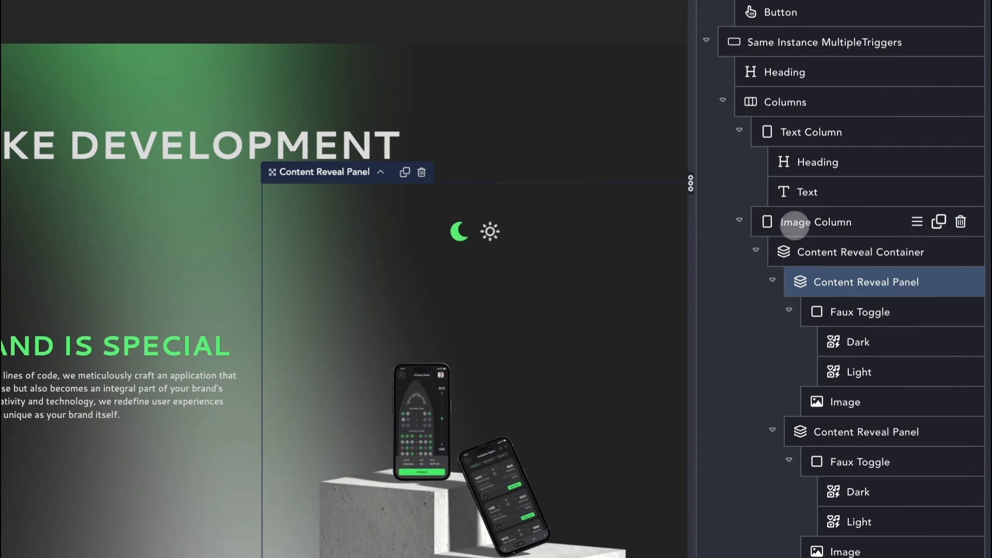